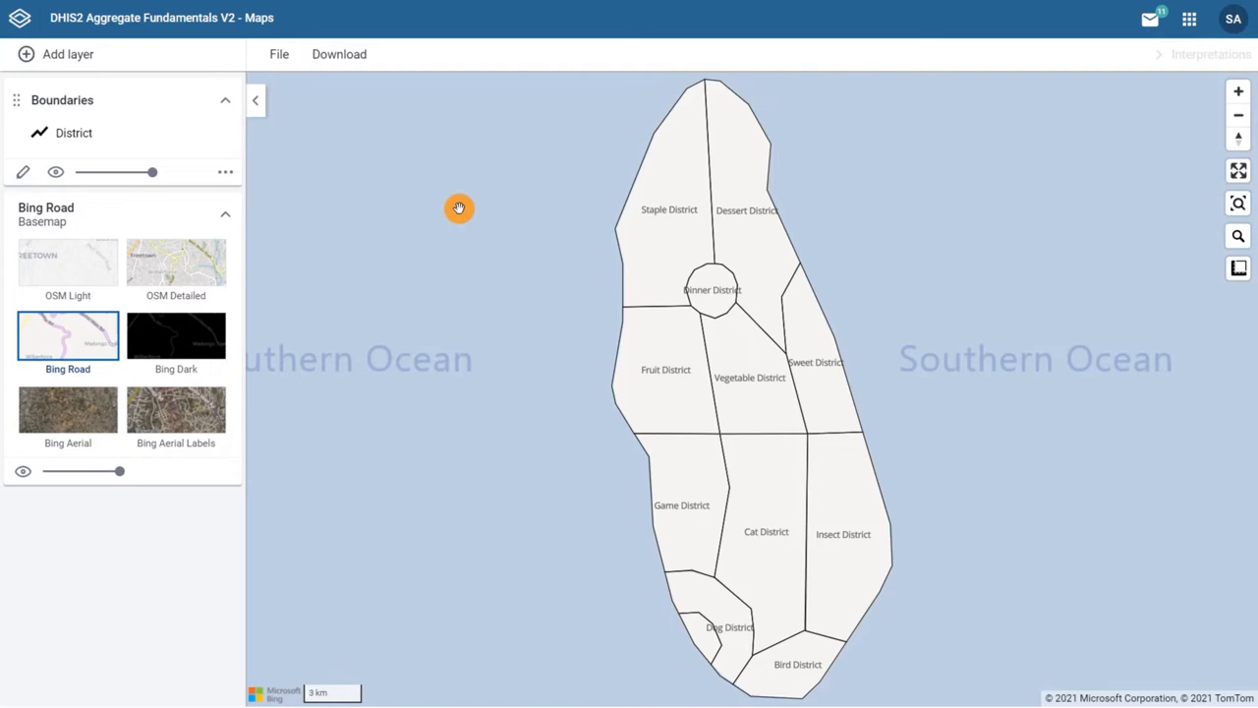
# Add a new Thematic layer from the layer gallery
pyautogui.click(66, 56)
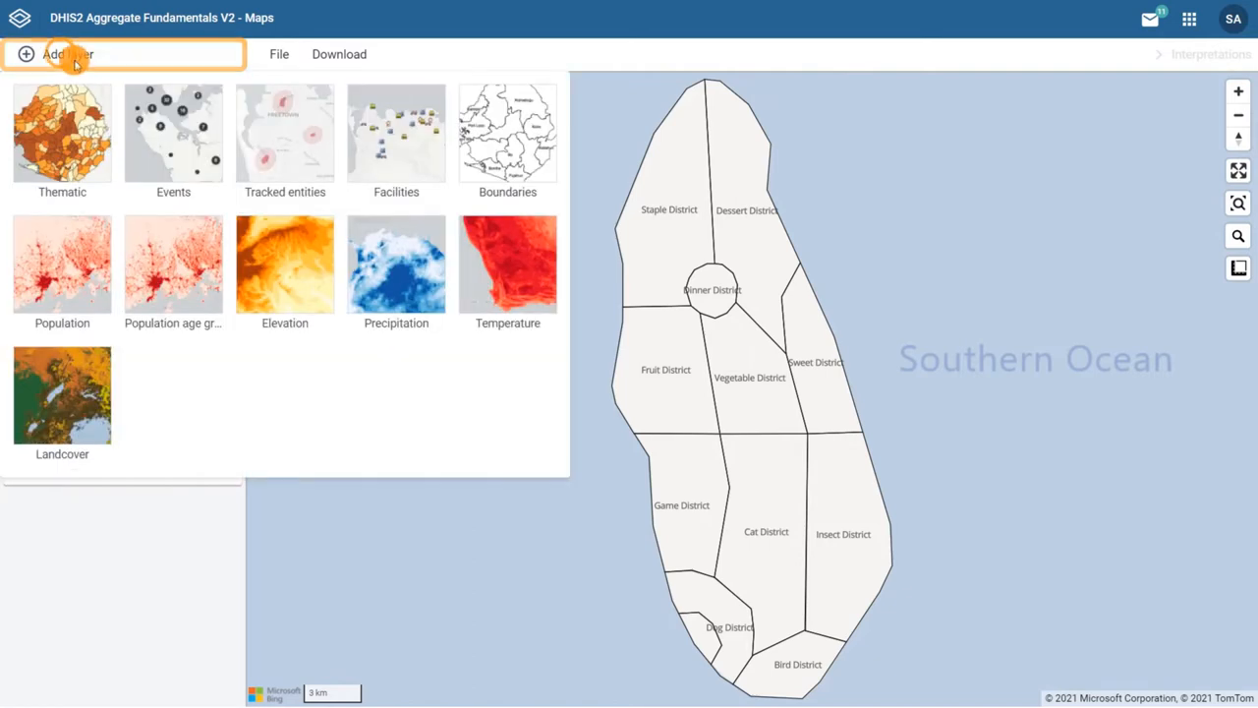
pyautogui.click(61, 134)
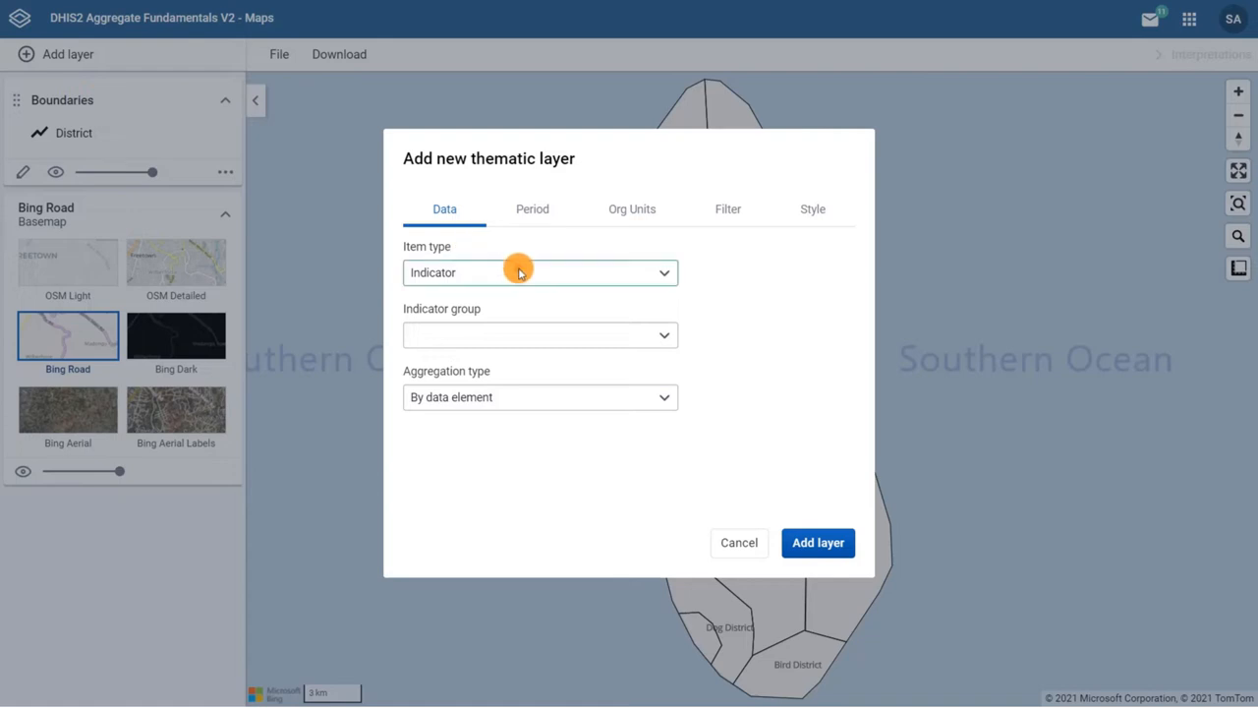
# Set the layer data to indicator EPI - BCG coverage (%) from group Immunization - coverages
pyautogui.click(539, 271)
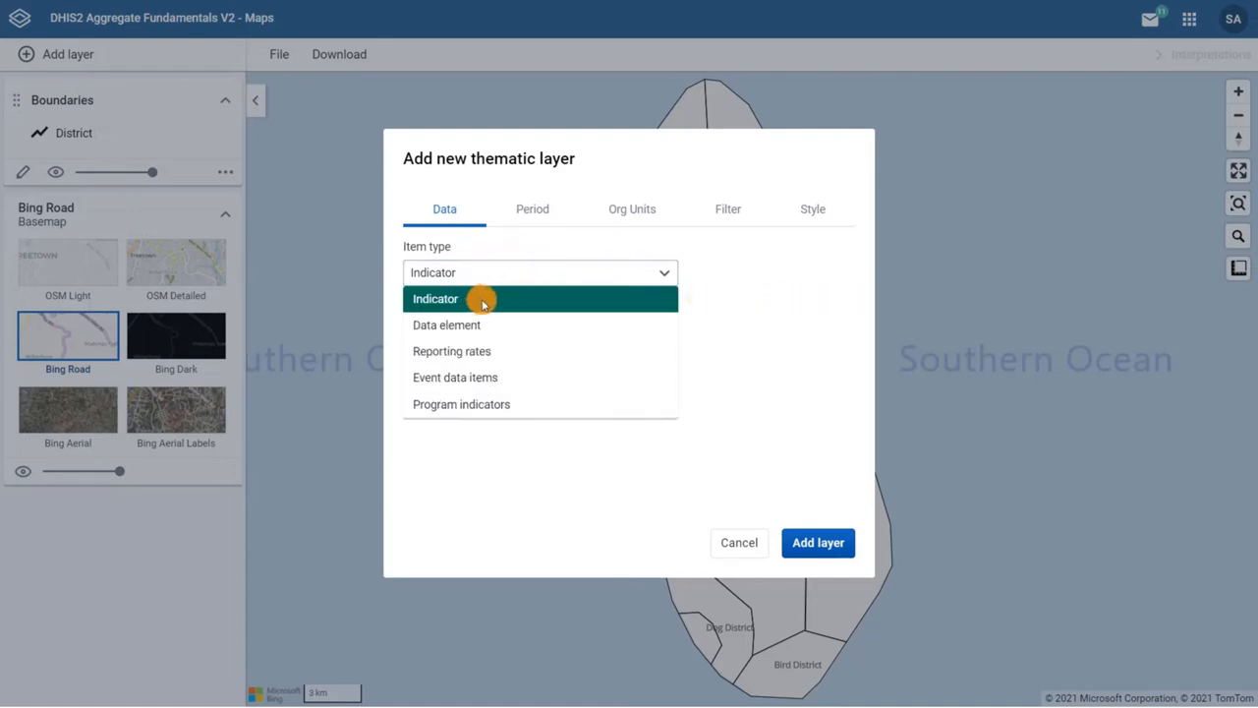
pyautogui.click(435, 299)
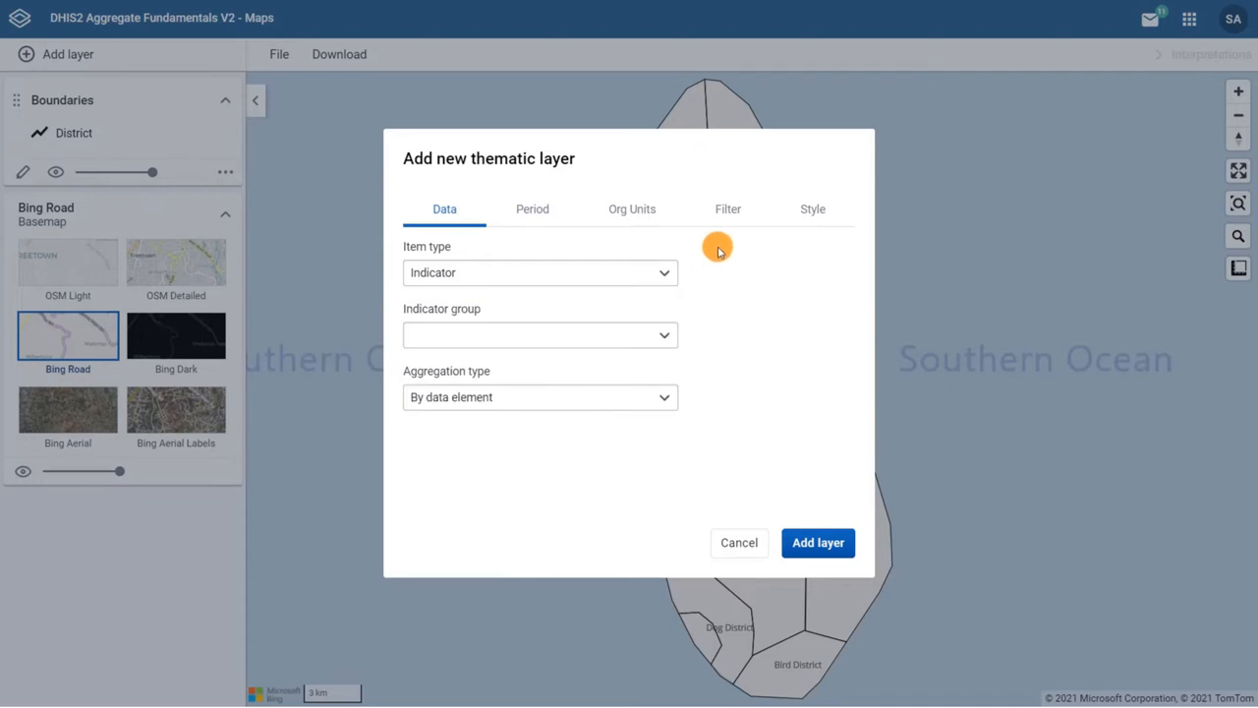
pyautogui.click(538, 334)
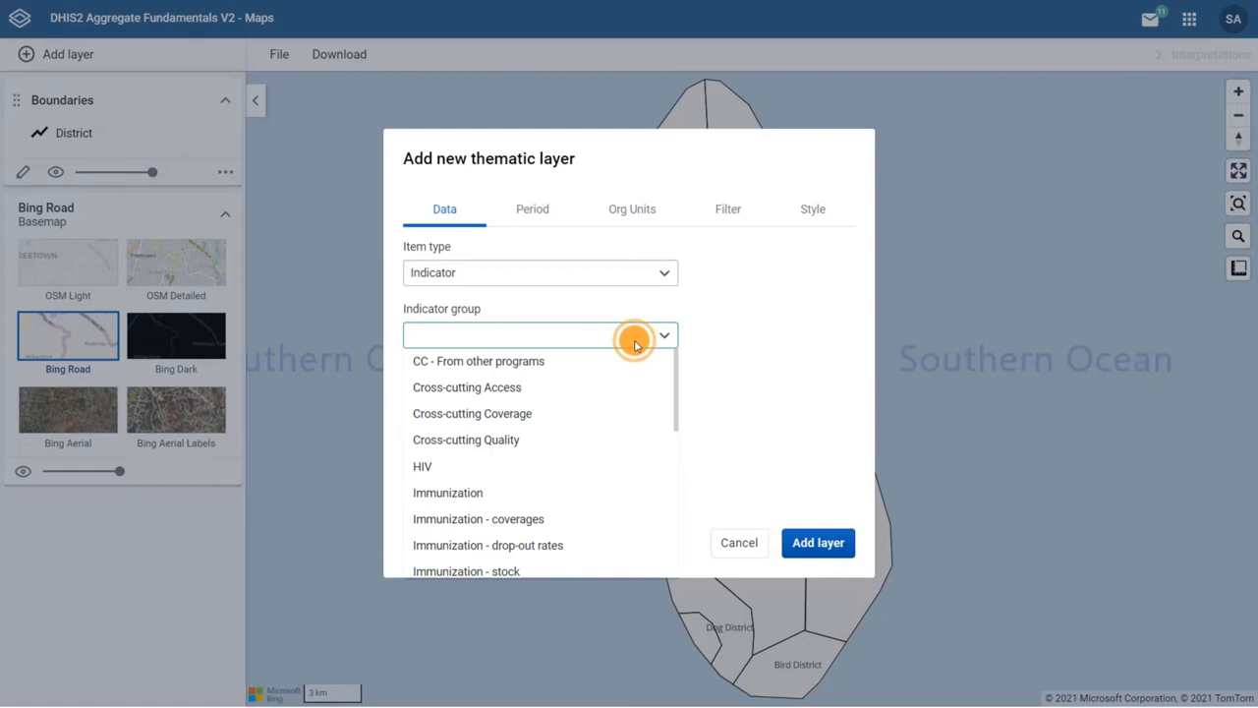
pyautogui.scroll(-3)
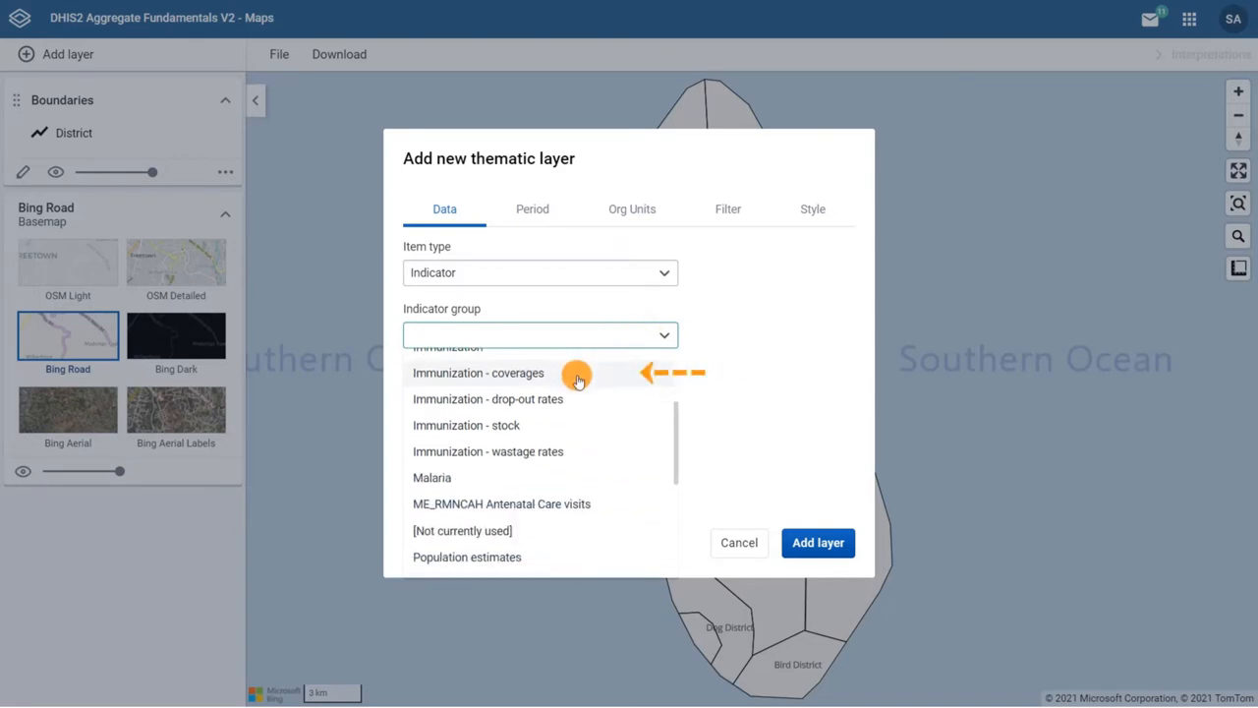
pyautogui.click(479, 373)
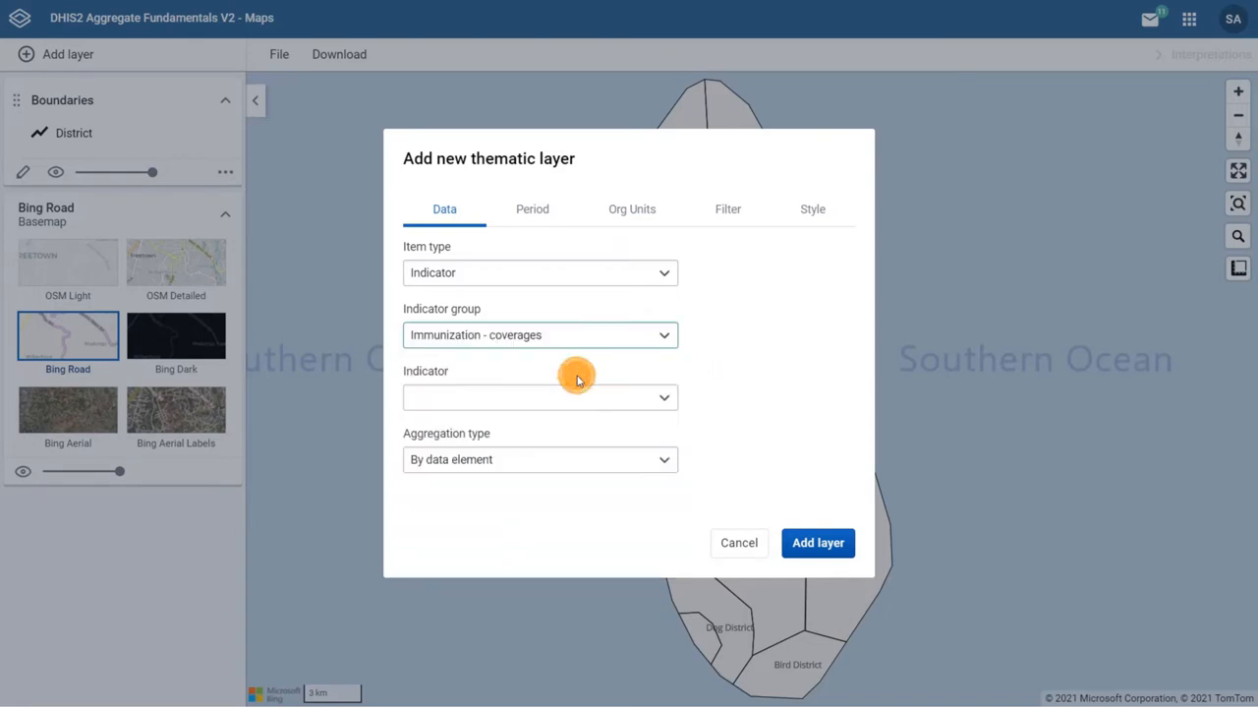
pyautogui.click(538, 397)
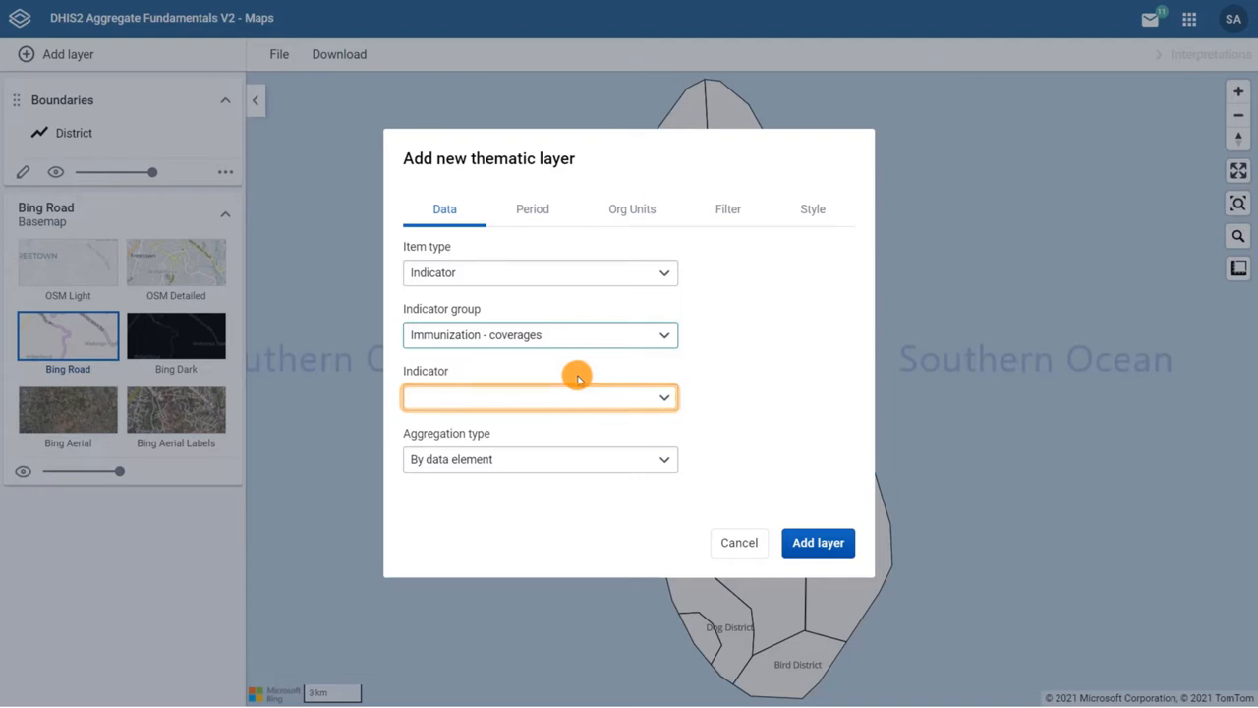
pyautogui.click(538, 397)
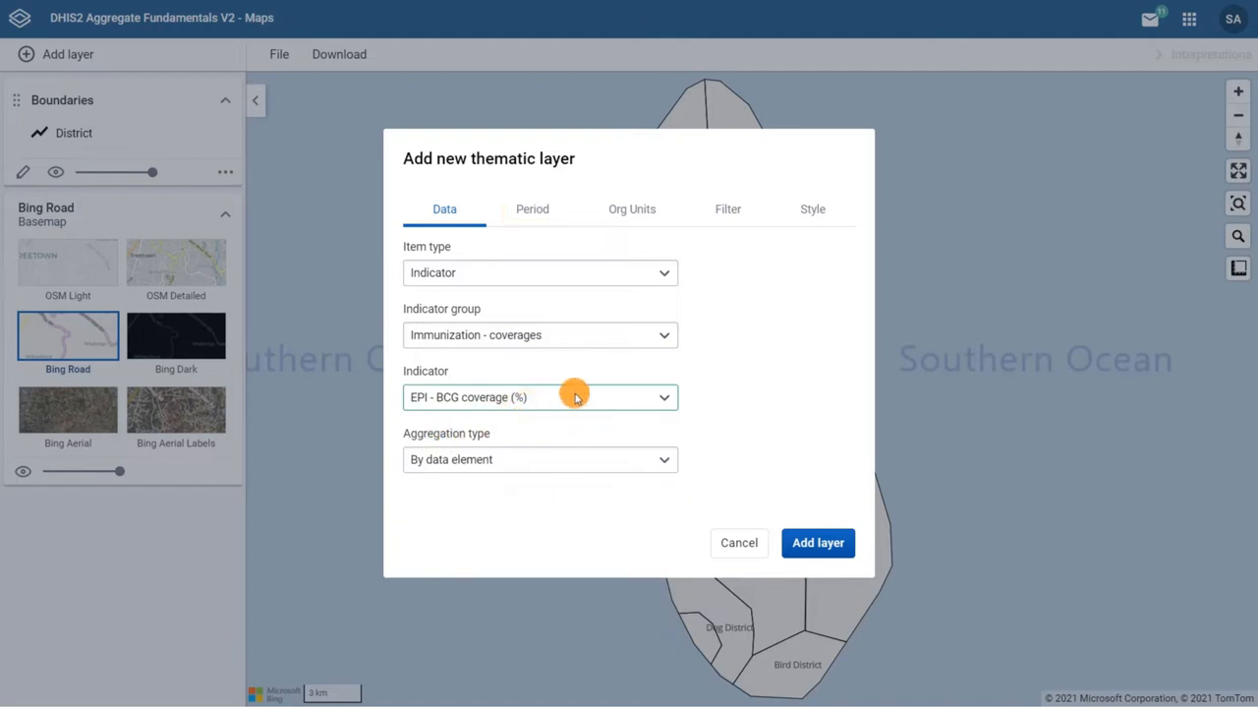
pyautogui.click(531, 208)
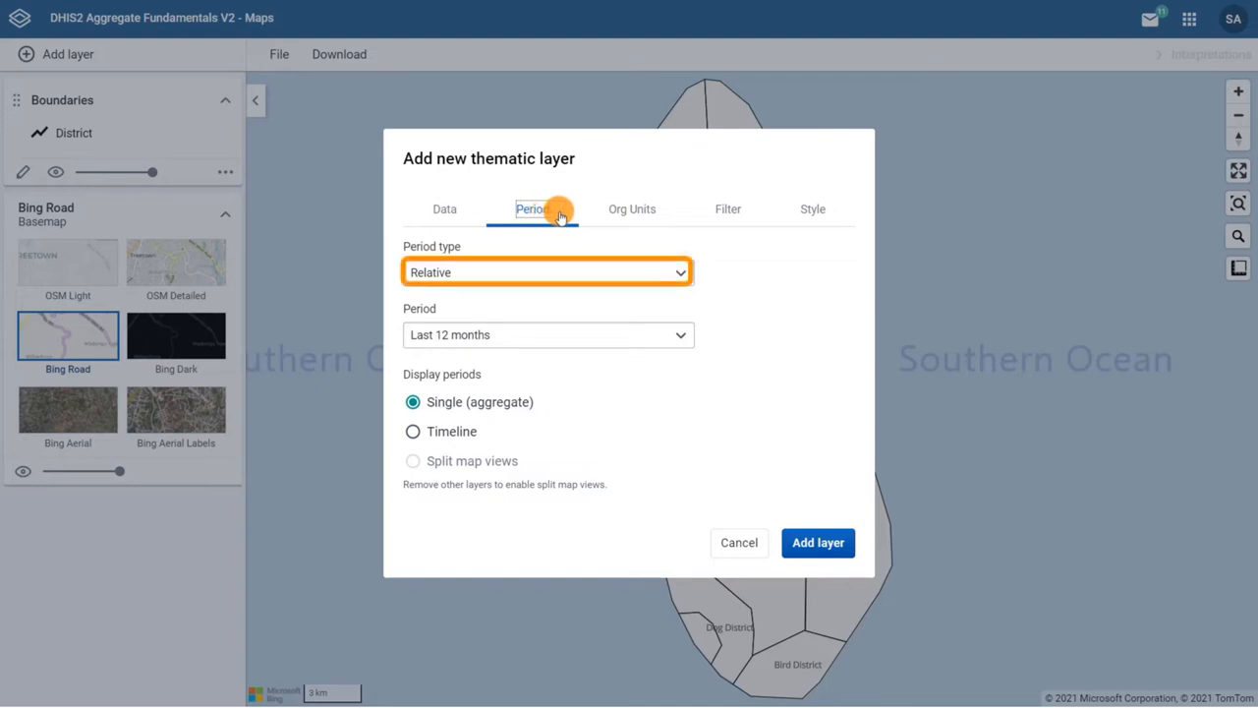
# Set the layer's period type to Yearly with period 2020
pyautogui.click(546, 271)
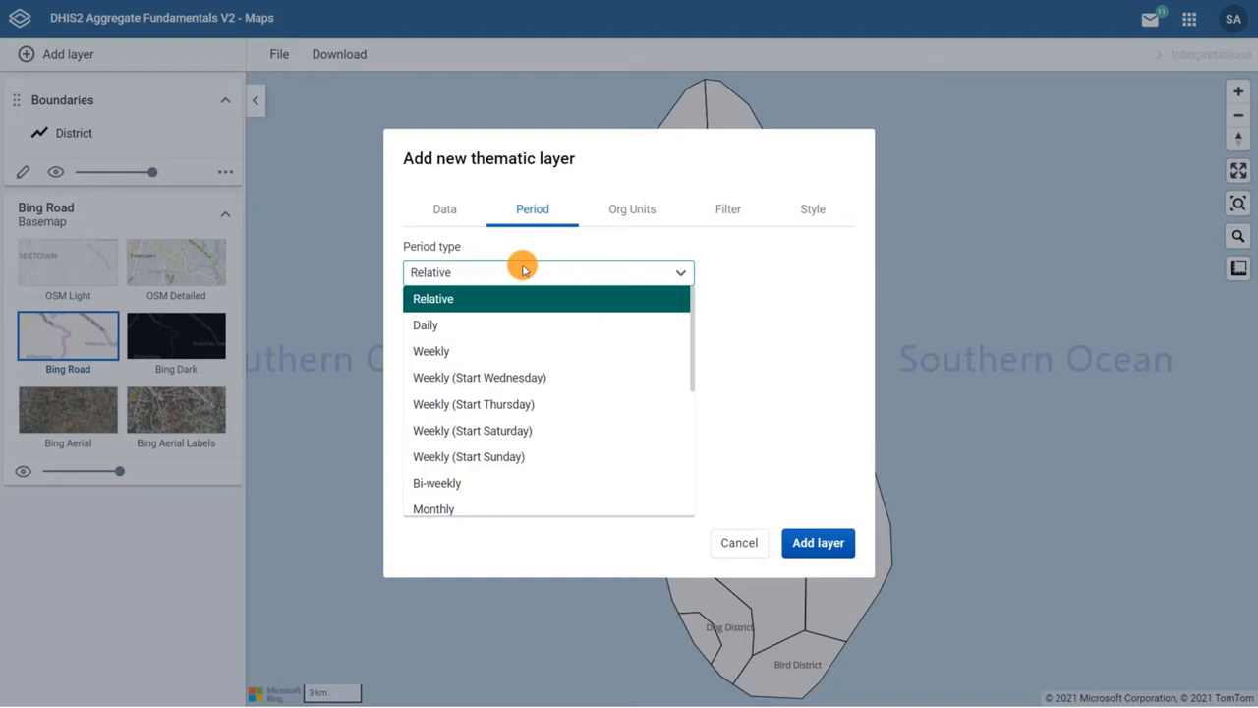
pyautogui.scroll(-3)
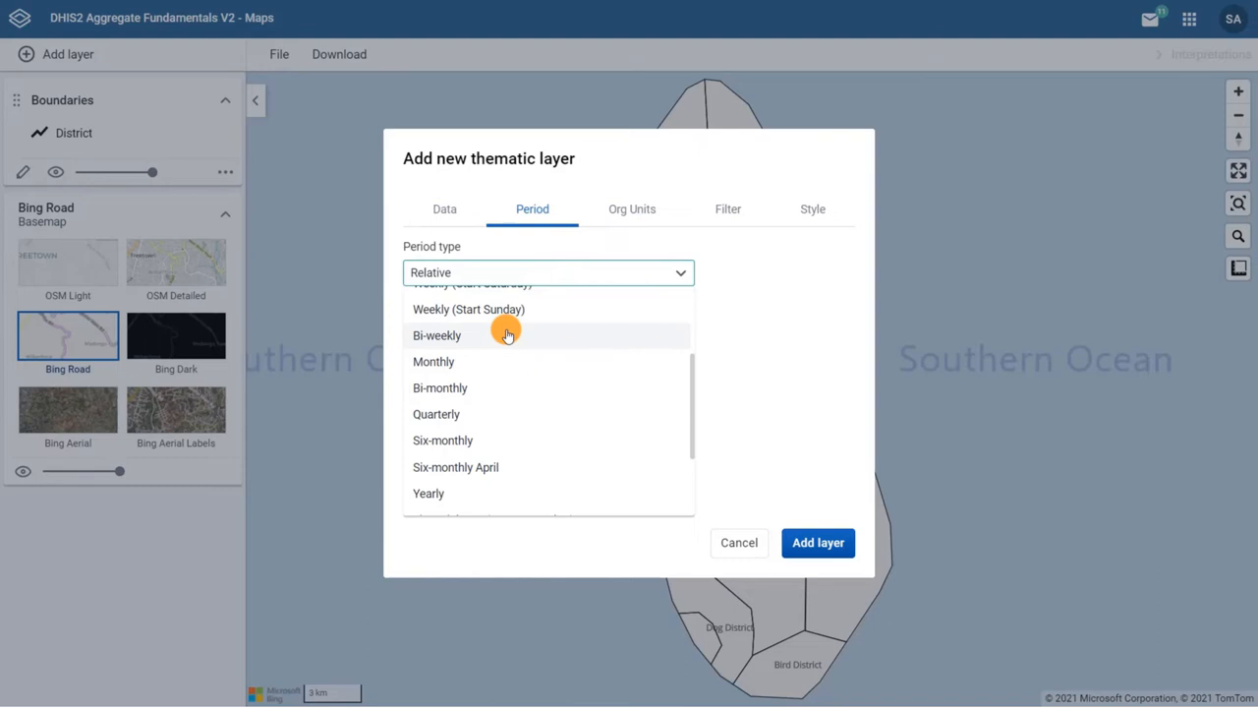
pyautogui.scroll(-3)
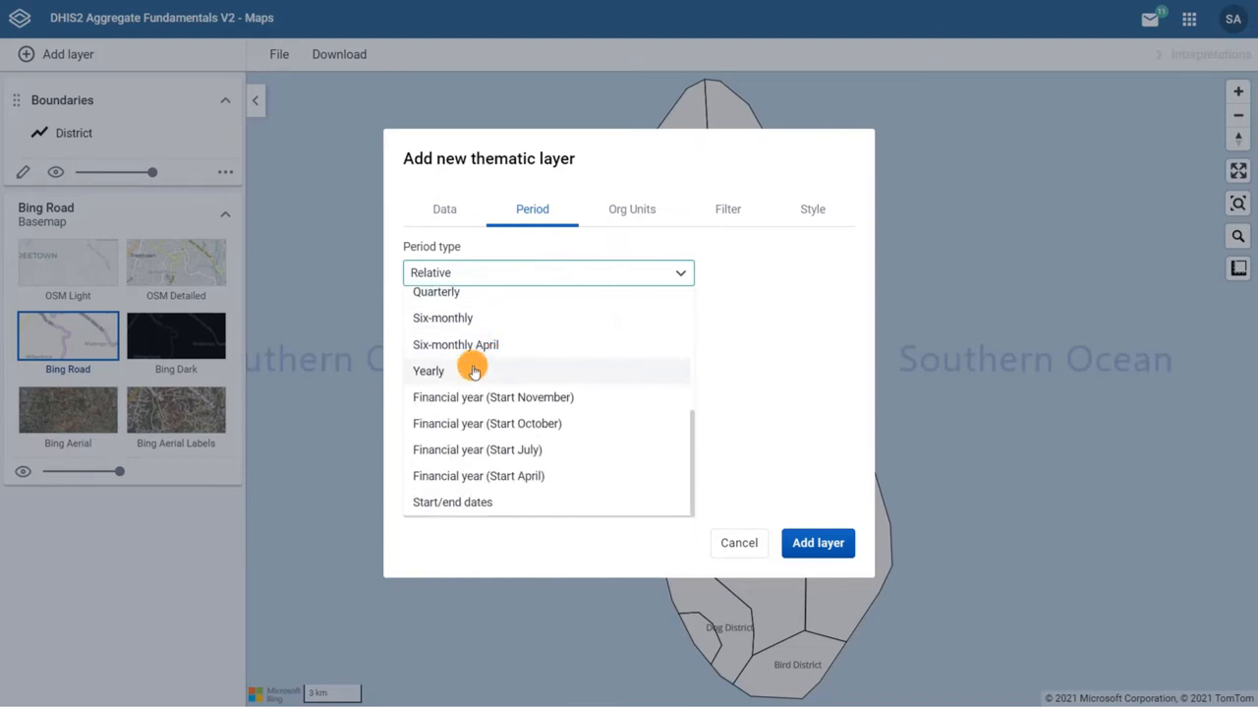
pyautogui.click(428, 370)
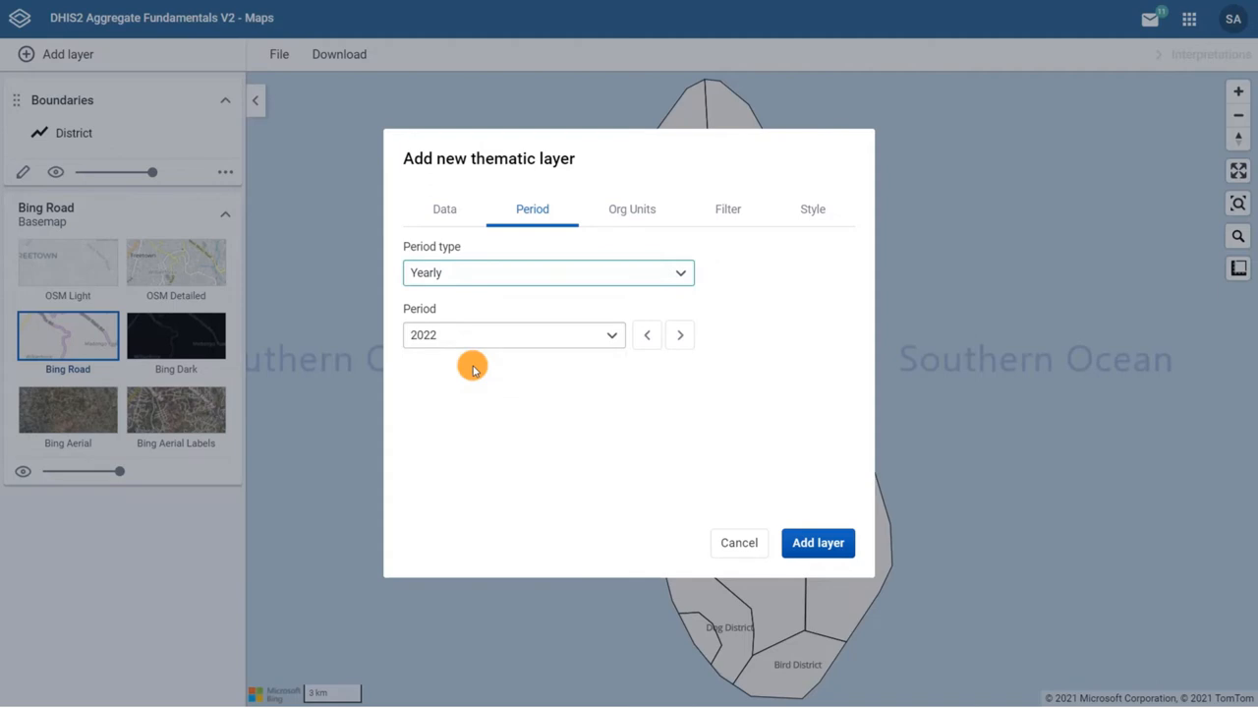
pyautogui.click(513, 334)
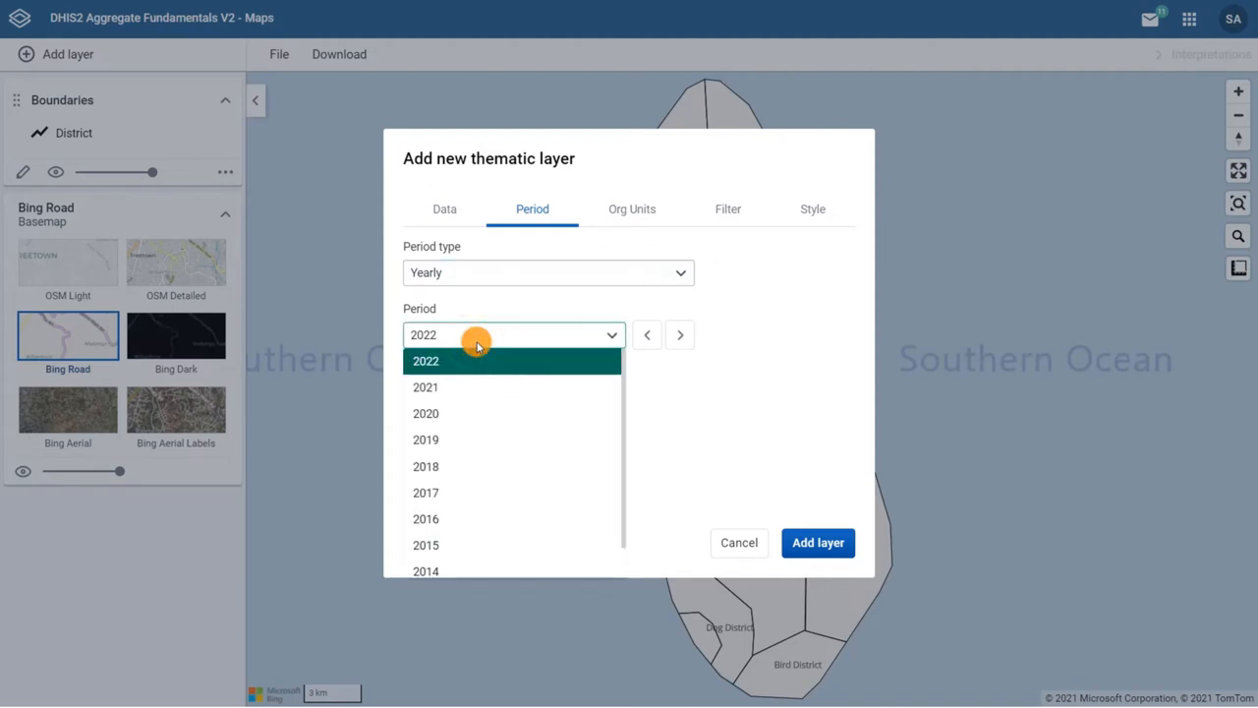
pyautogui.click(425, 413)
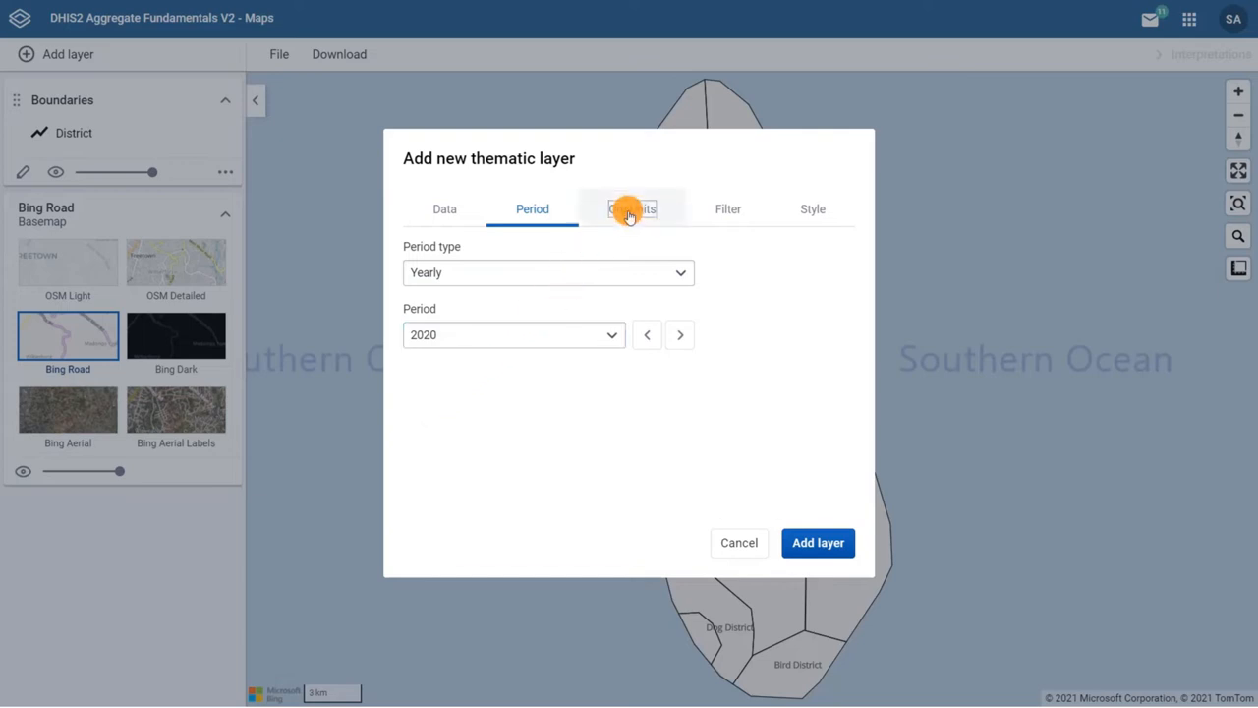
pyautogui.click(631, 209)
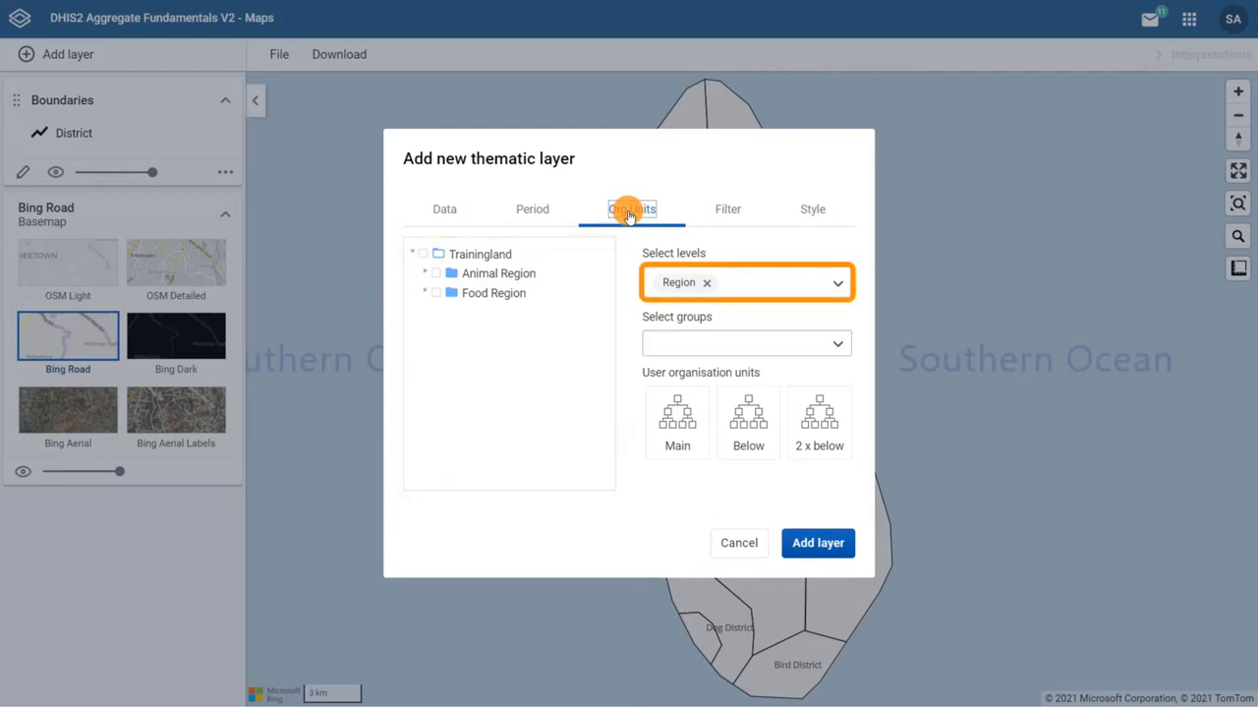
# Select Trainingland as the organisation unit and keep only the District level
pyautogui.click(747, 342)
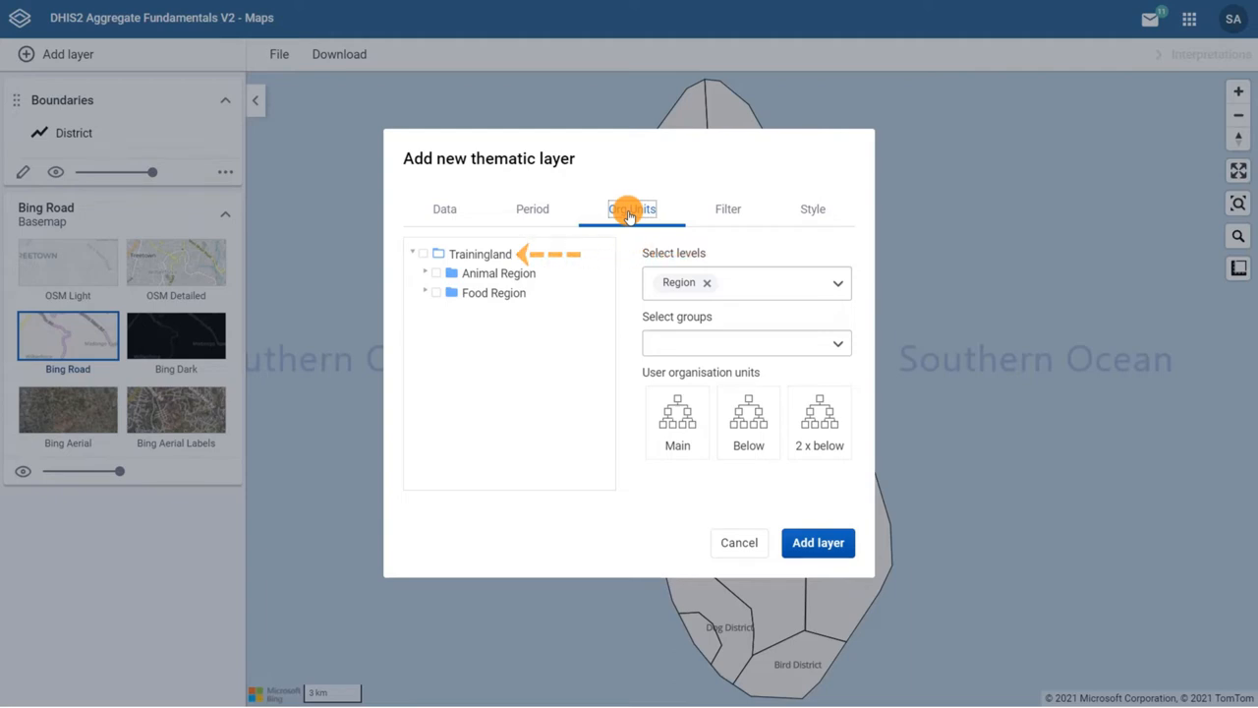
pyautogui.click(423, 254)
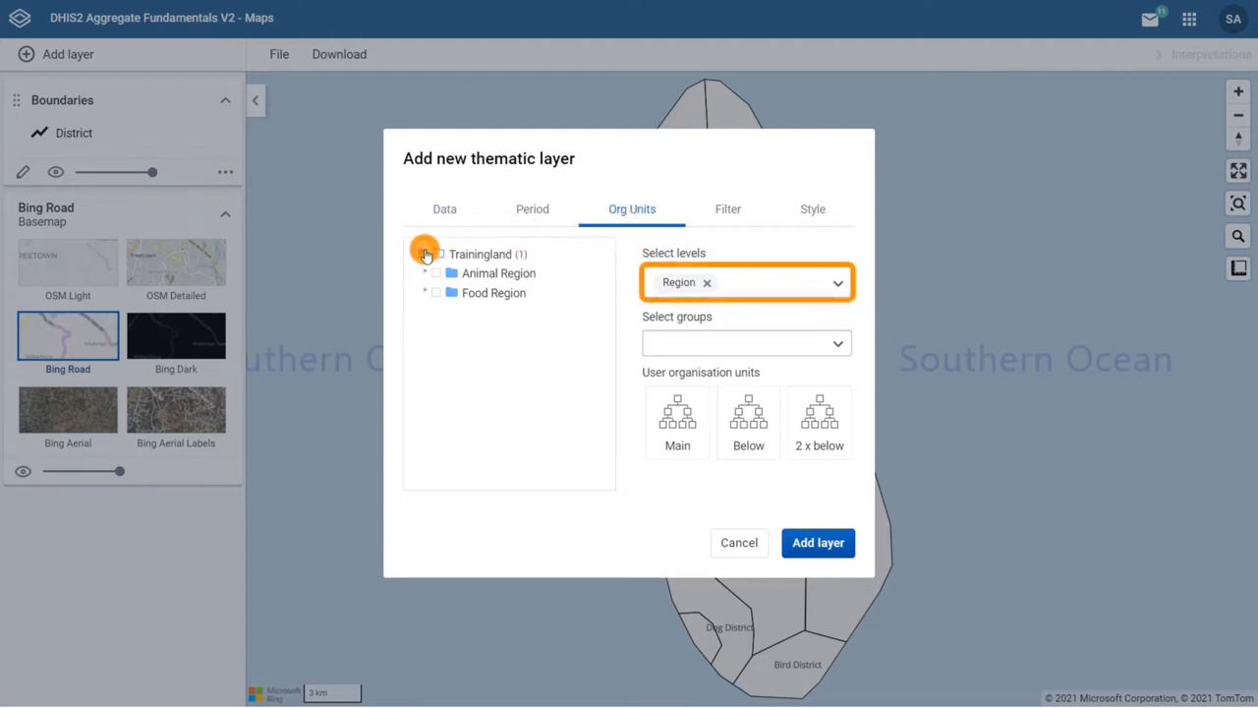
pyautogui.click(424, 251)
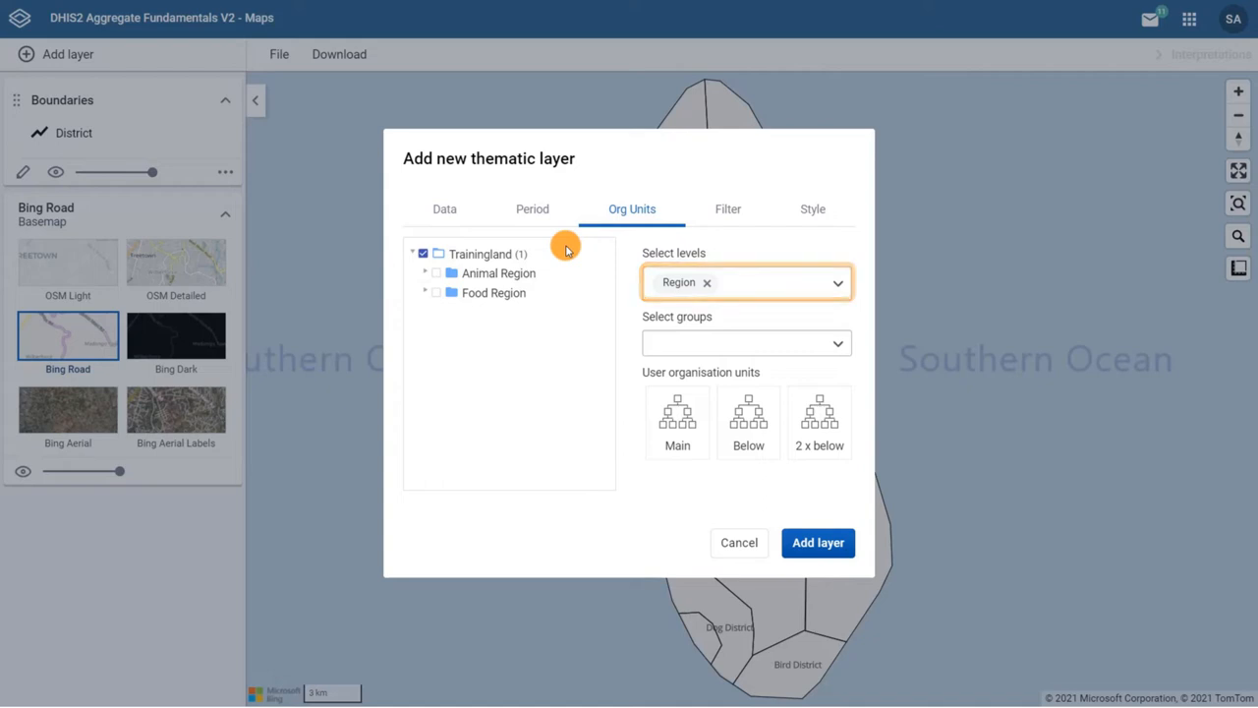
pyautogui.click(747, 283)
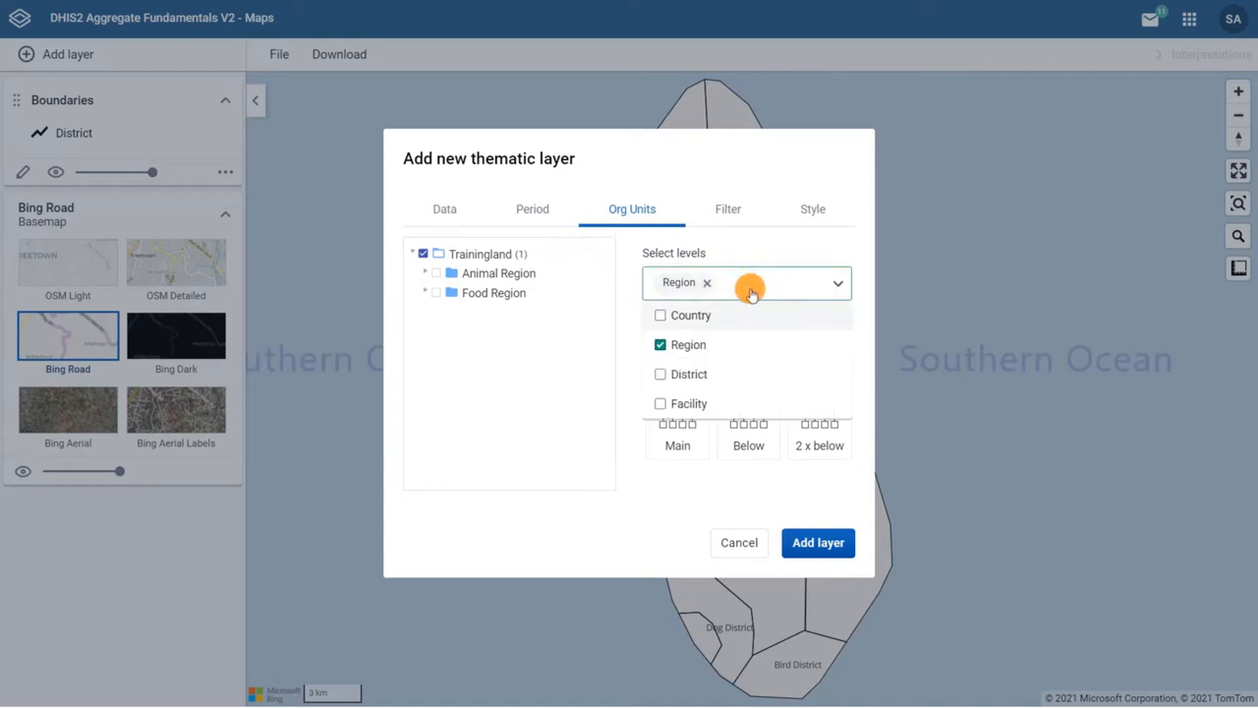
pyautogui.click(660, 373)
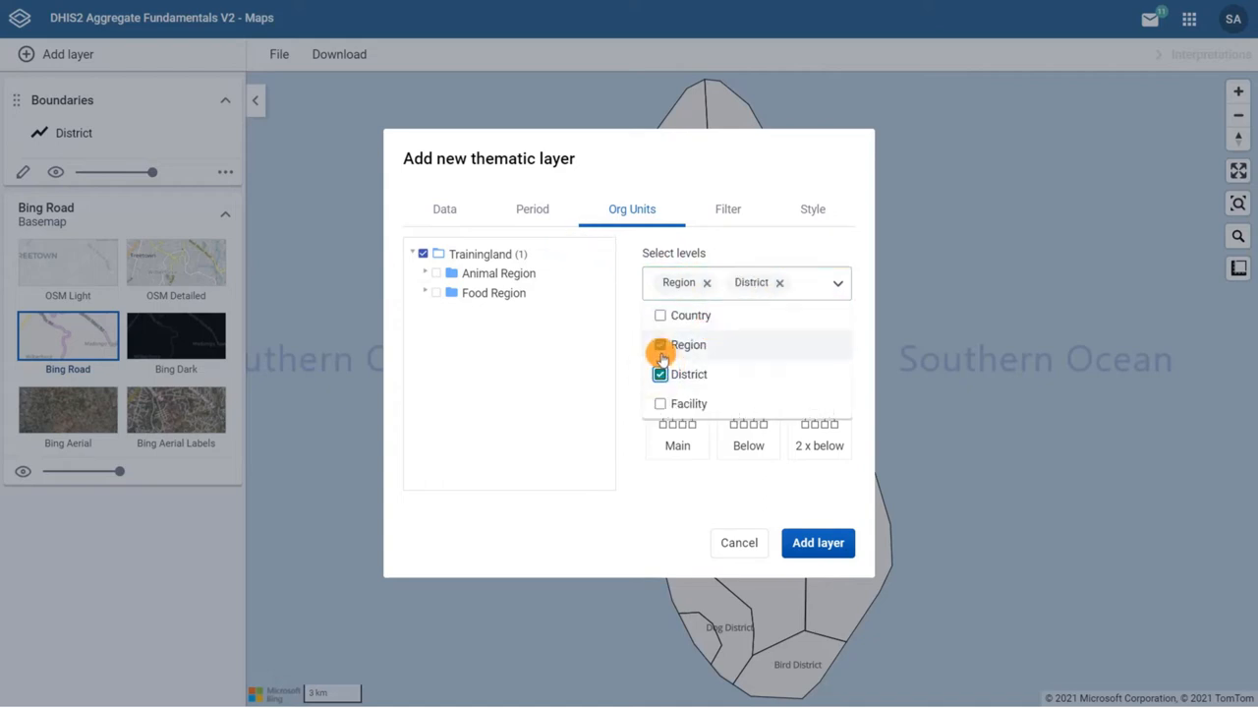
pyautogui.click(661, 344)
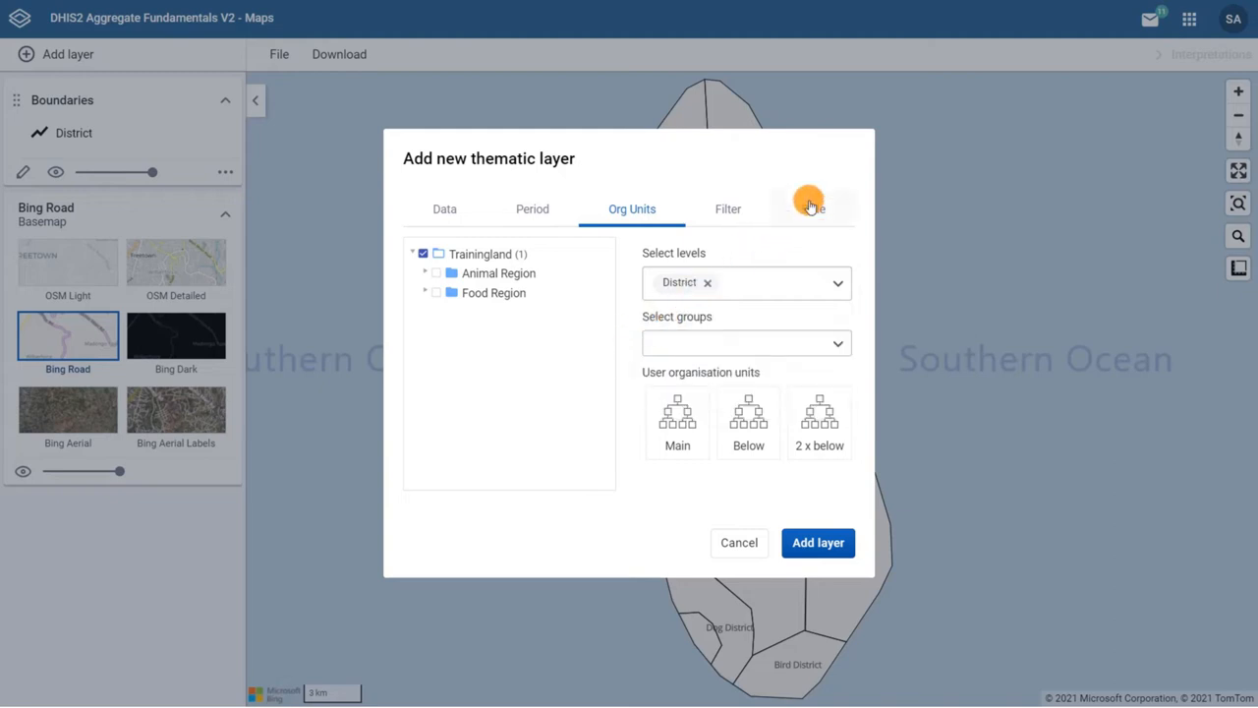
pyautogui.click(813, 209)
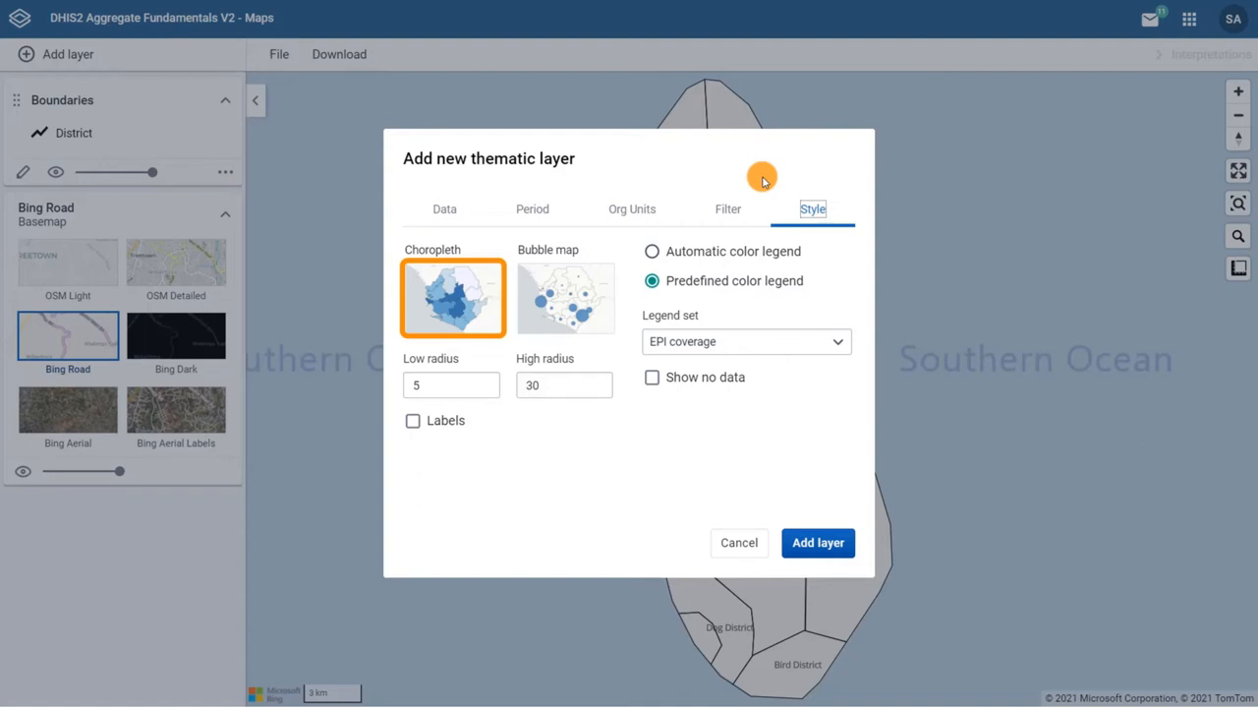
# Style with an automatic colour legend, Equal intervals, 5 classes, and add the layer
pyautogui.click(566, 299)
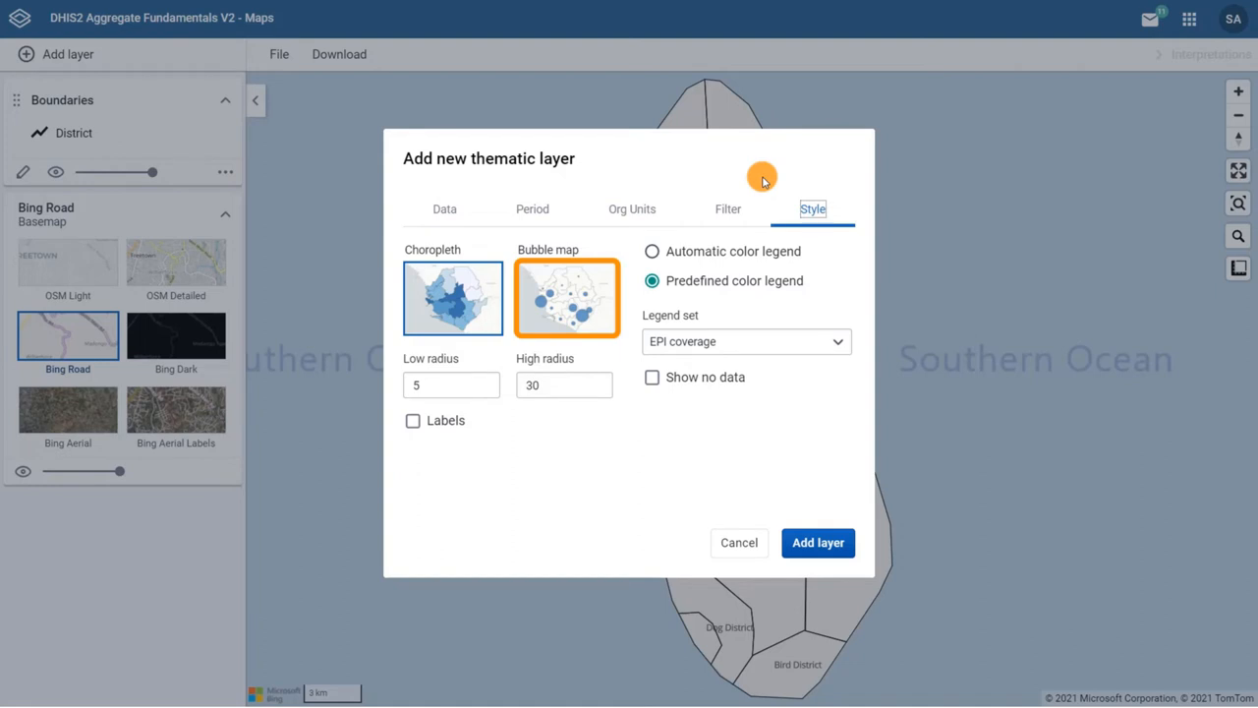
pyautogui.click(452, 299)
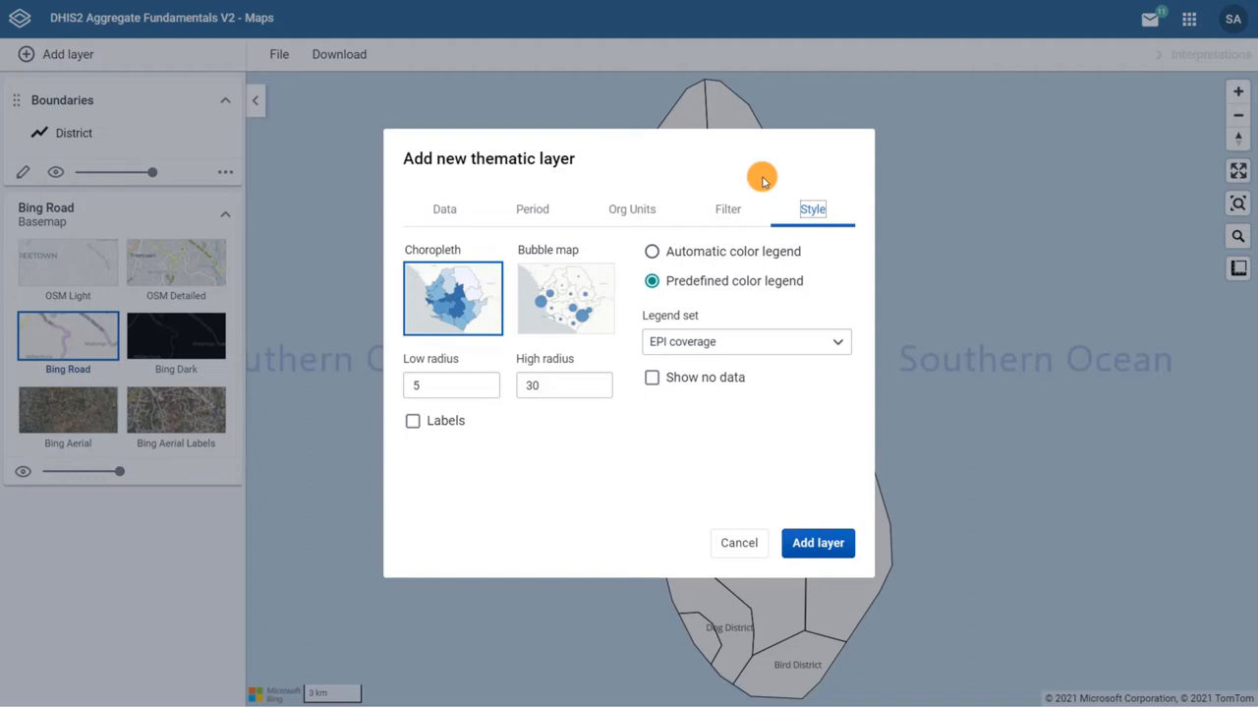
pyautogui.click(452, 298)
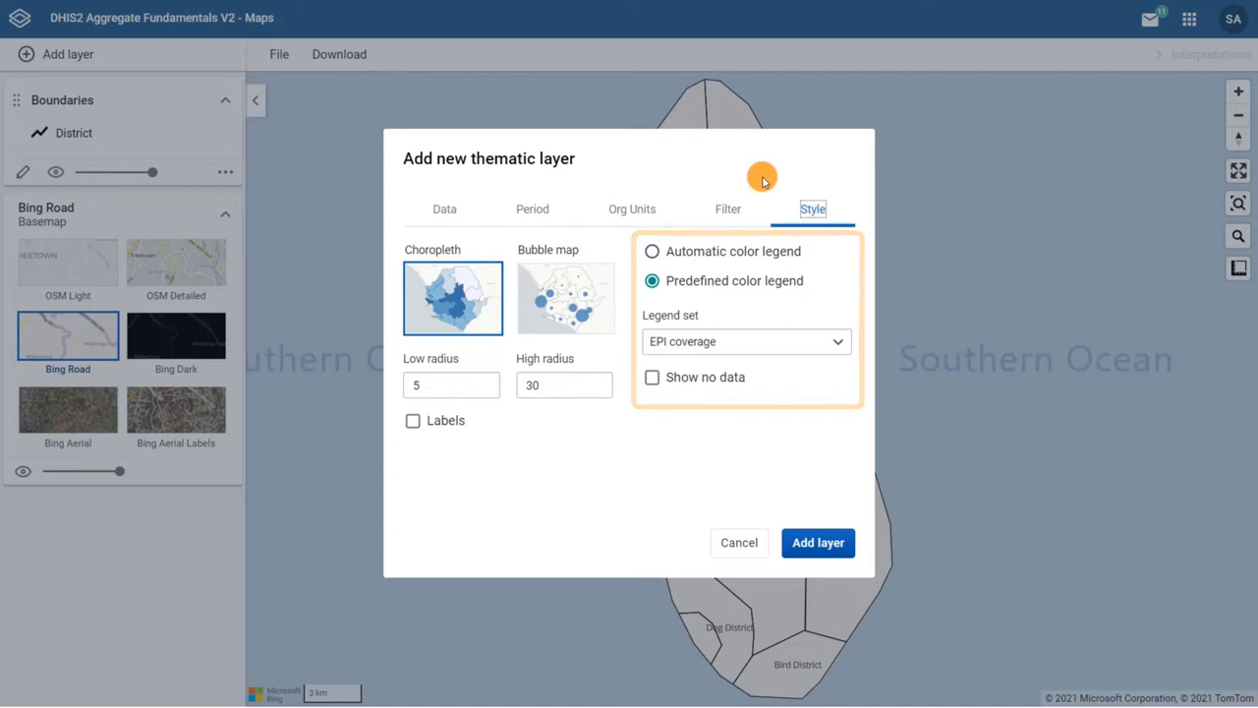
pyautogui.click(652, 252)
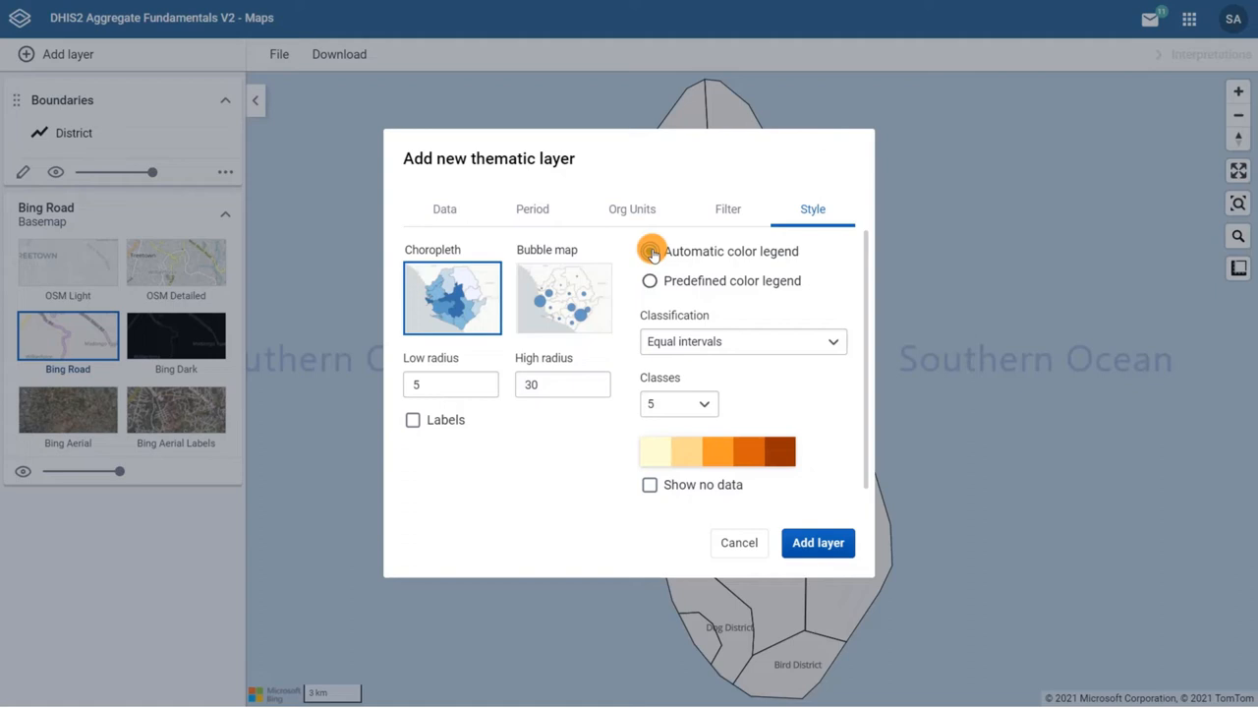
pyautogui.click(743, 342)
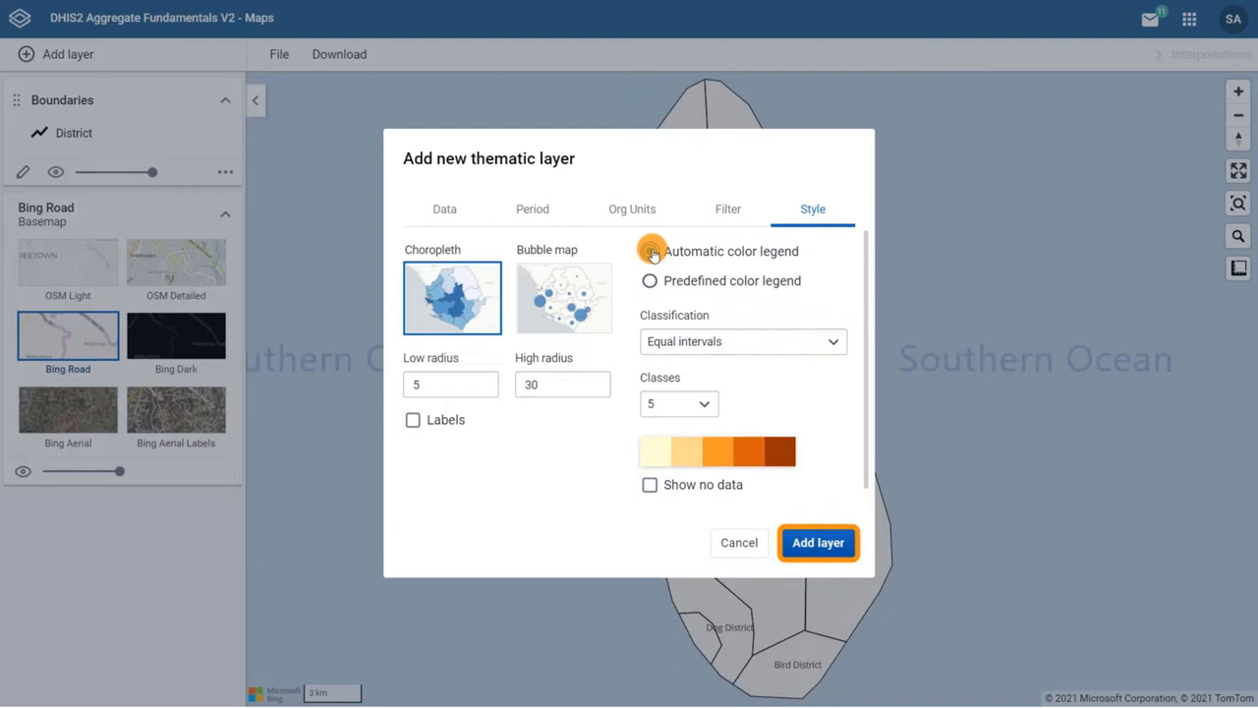
pyautogui.click(743, 342)
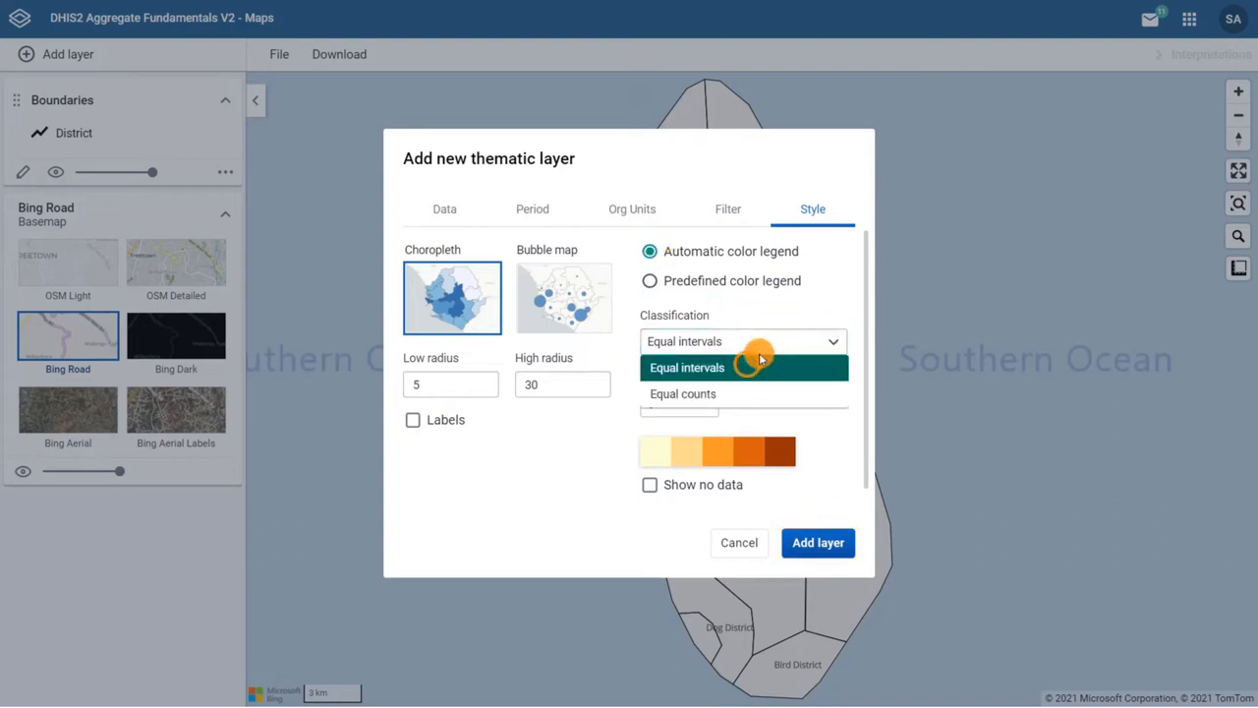
pyautogui.click(817, 543)
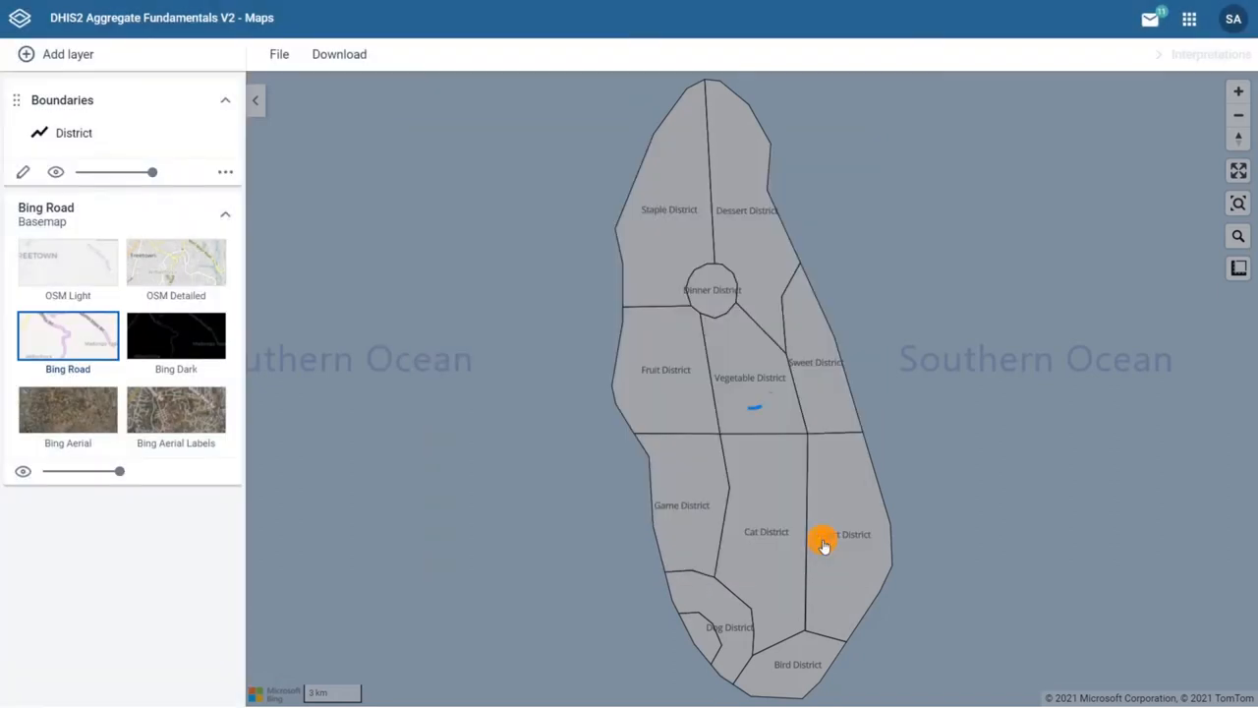
# Reopen the EPI - BCG coverage (%) layer's edit dialog from its layer card
pyautogui.click(67, 55)
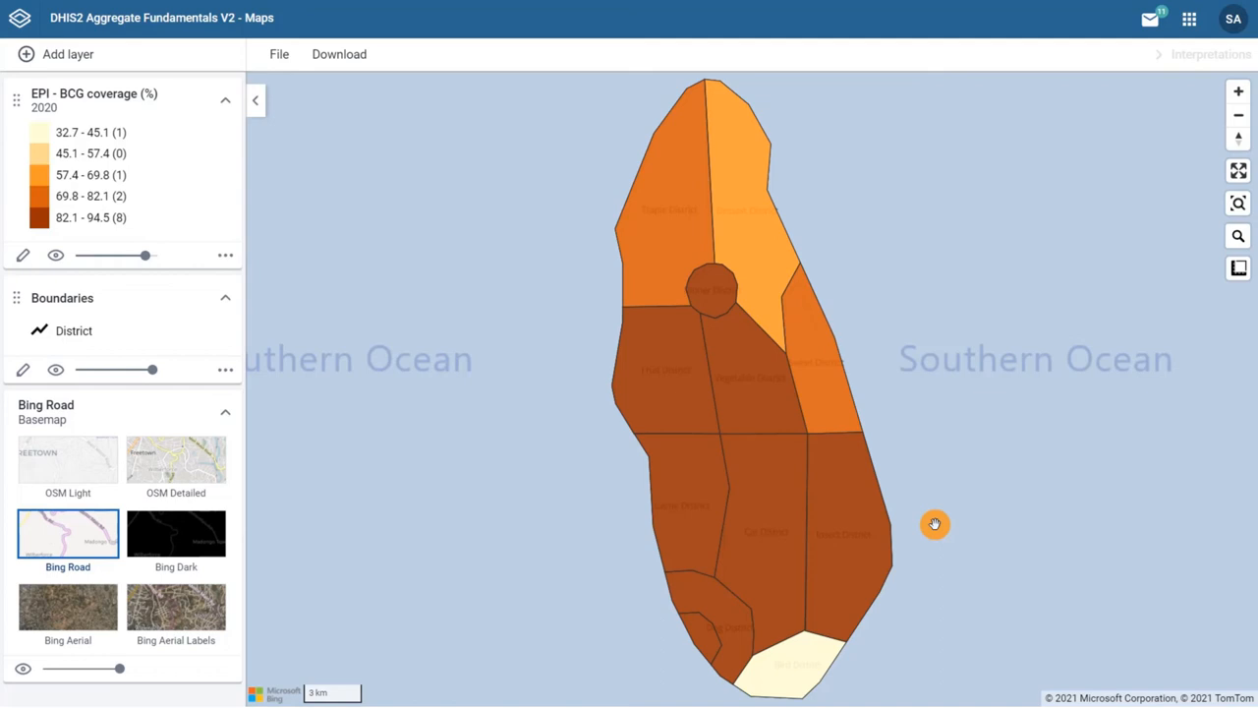
pyautogui.click(24, 256)
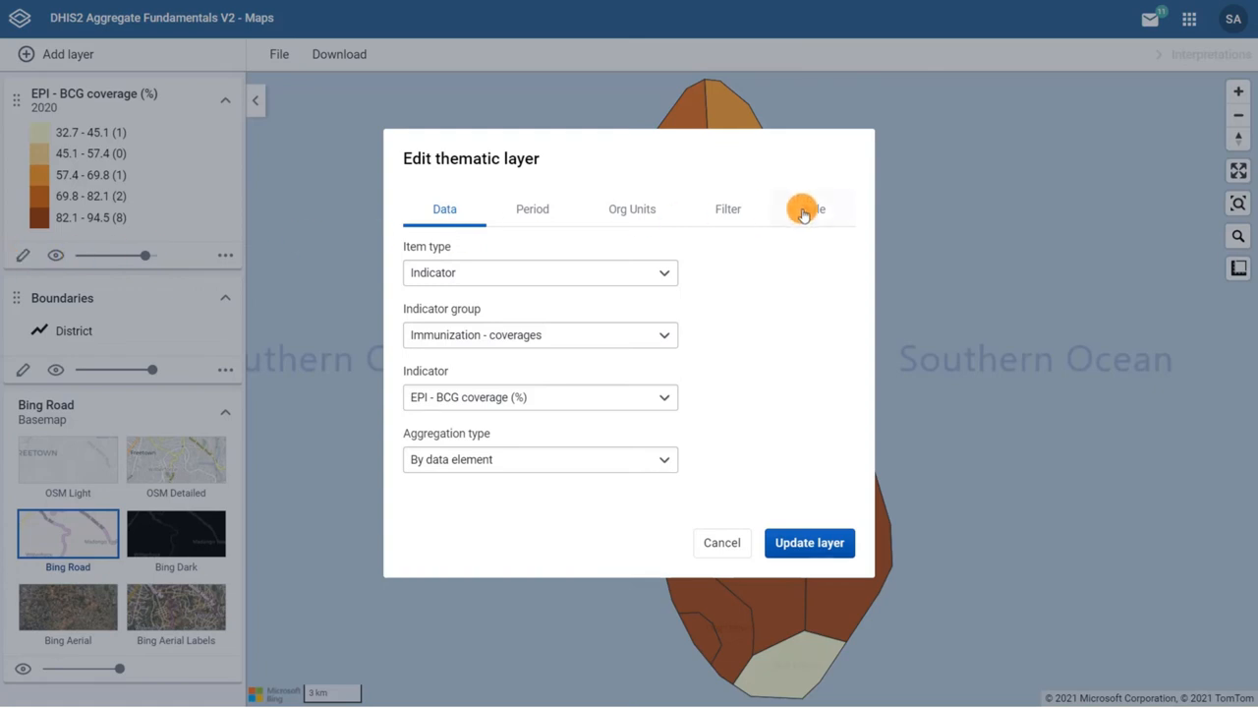
# Change the layer's classification to Equal counts and update it
pyautogui.click(813, 209)
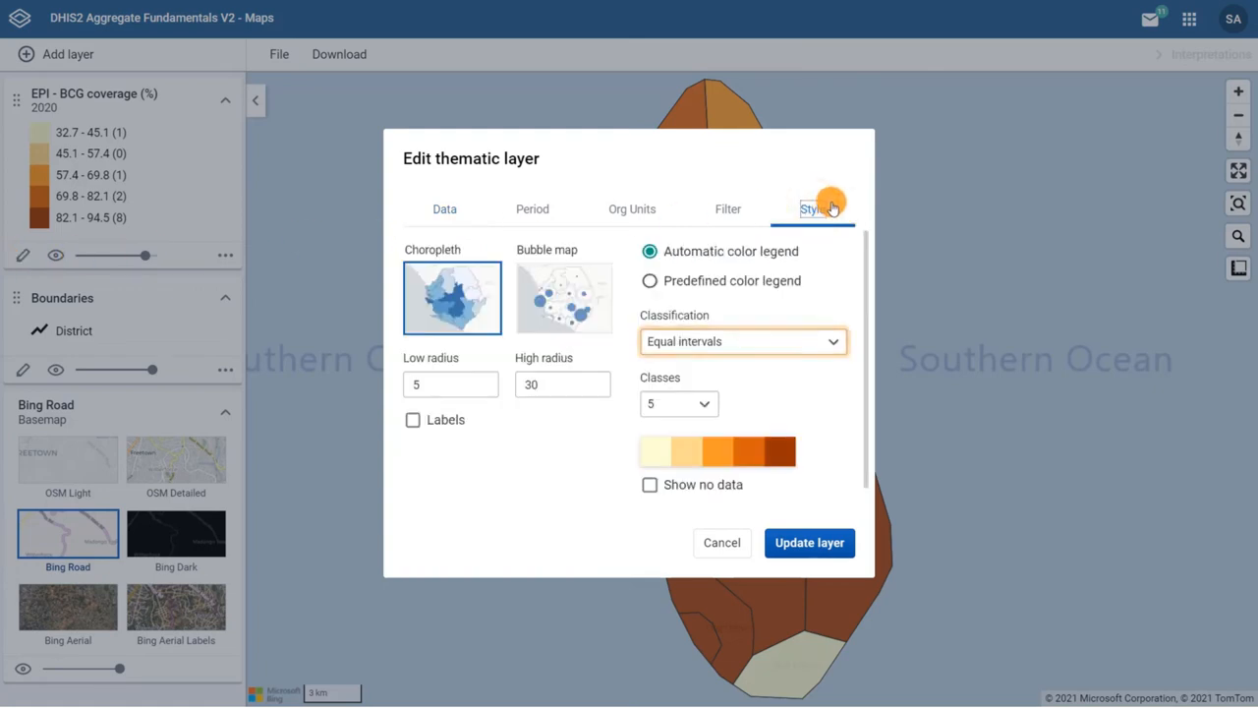
pyautogui.click(743, 342)
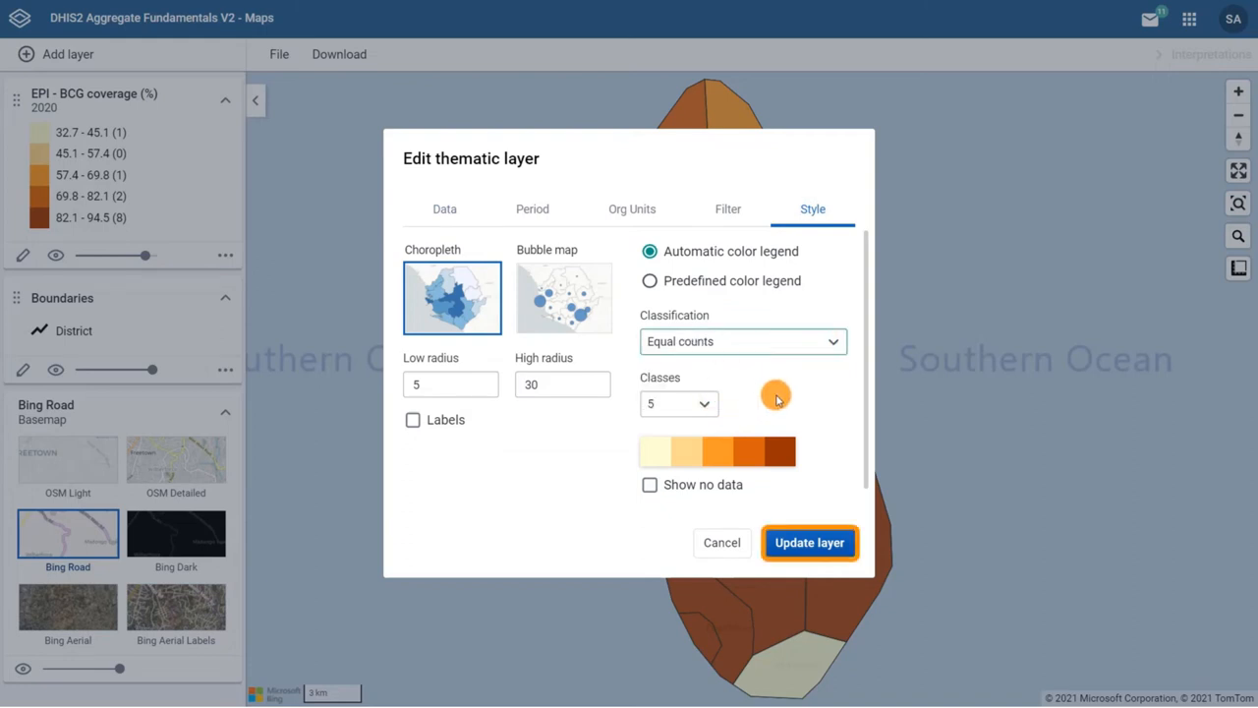
pyautogui.click(810, 542)
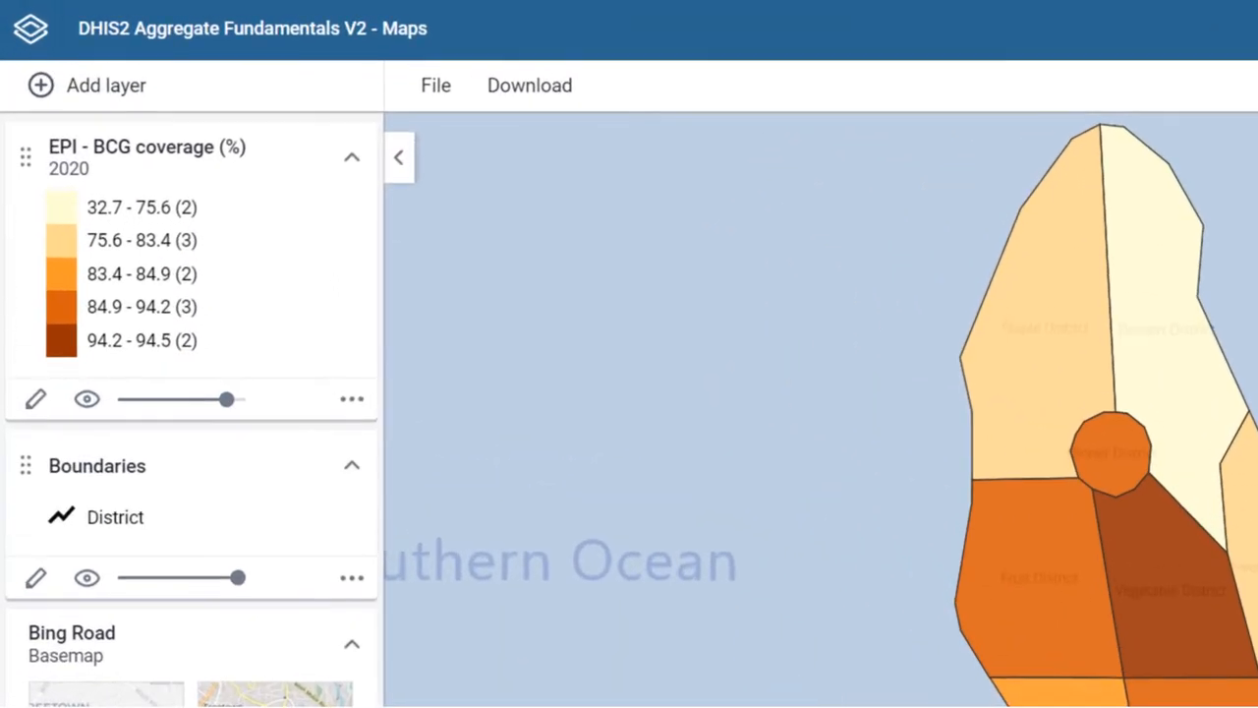
# Reopen the BCG coverage layer's edit dialog via the pencil icon
pyautogui.click(122, 340)
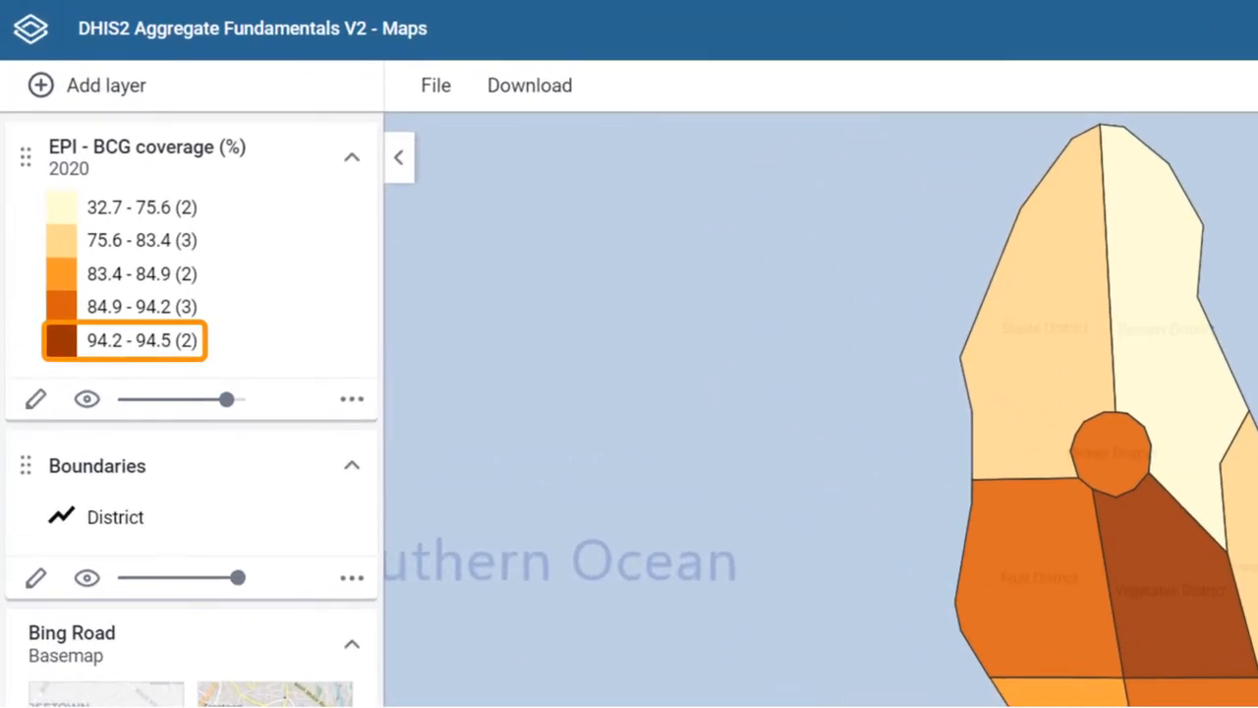
pyautogui.click(141, 207)
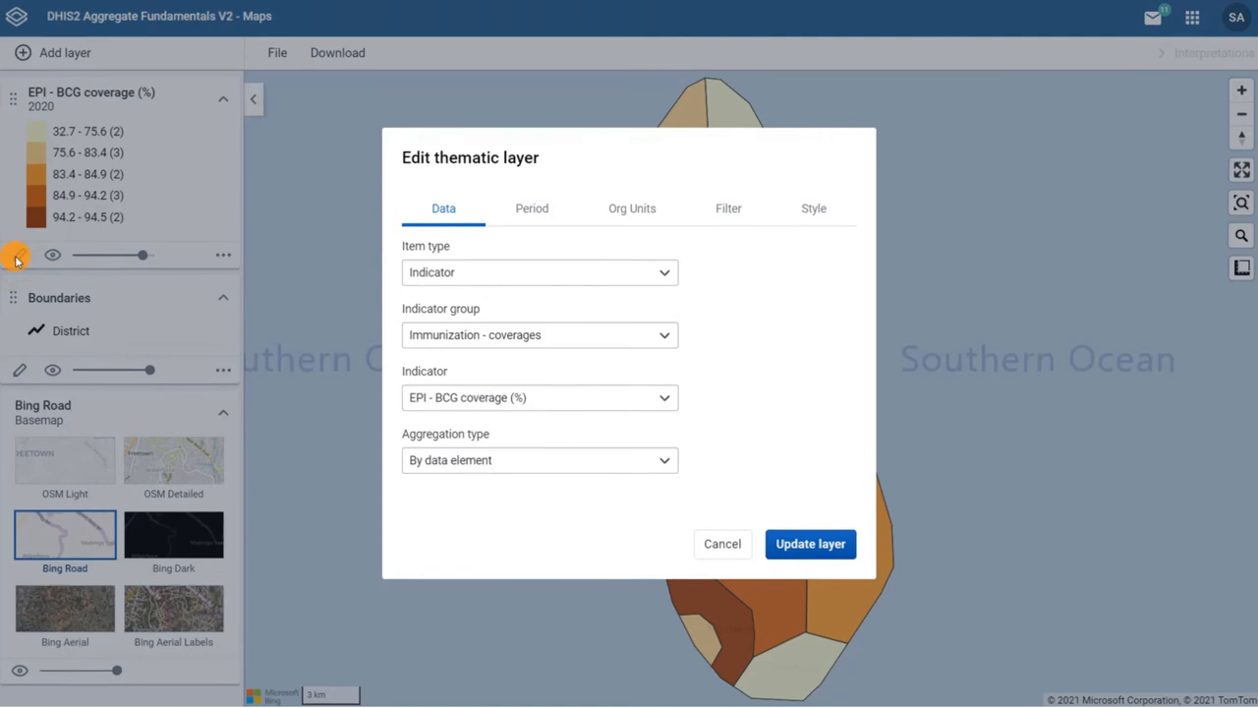
# Apply the predefined EPI coverage legend set to the layer and update it
pyautogui.click(813, 209)
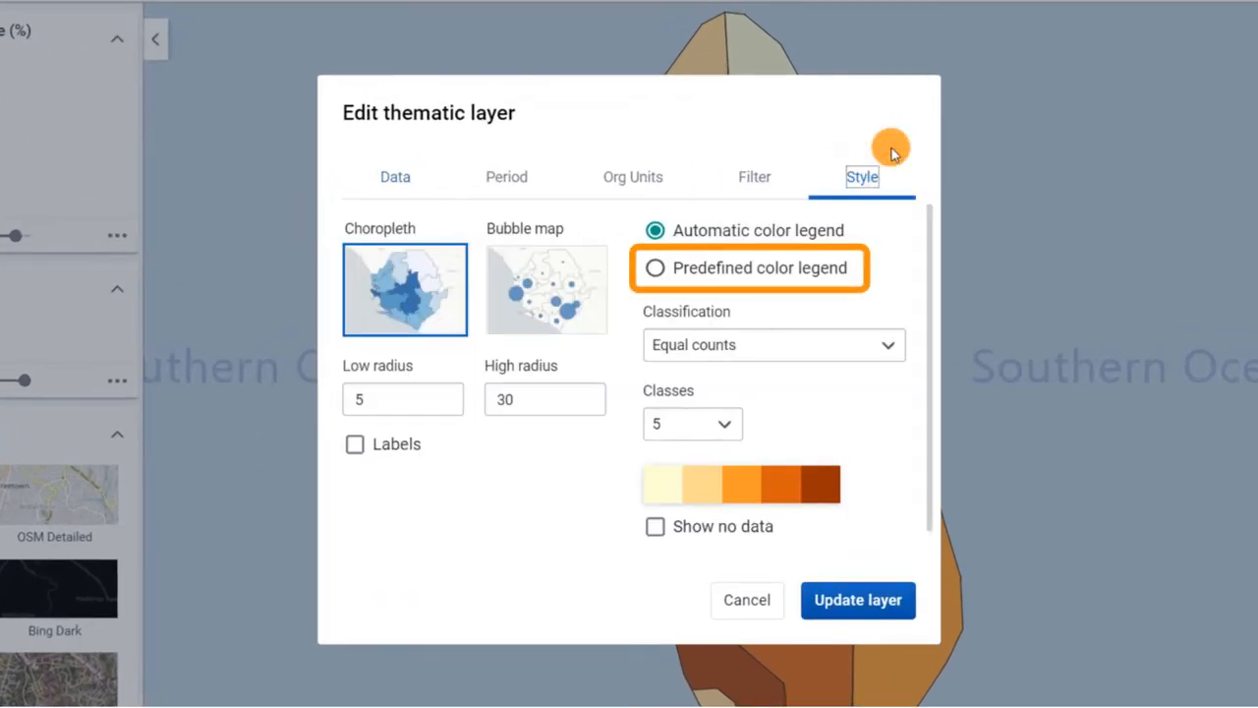
pyautogui.click(656, 267)
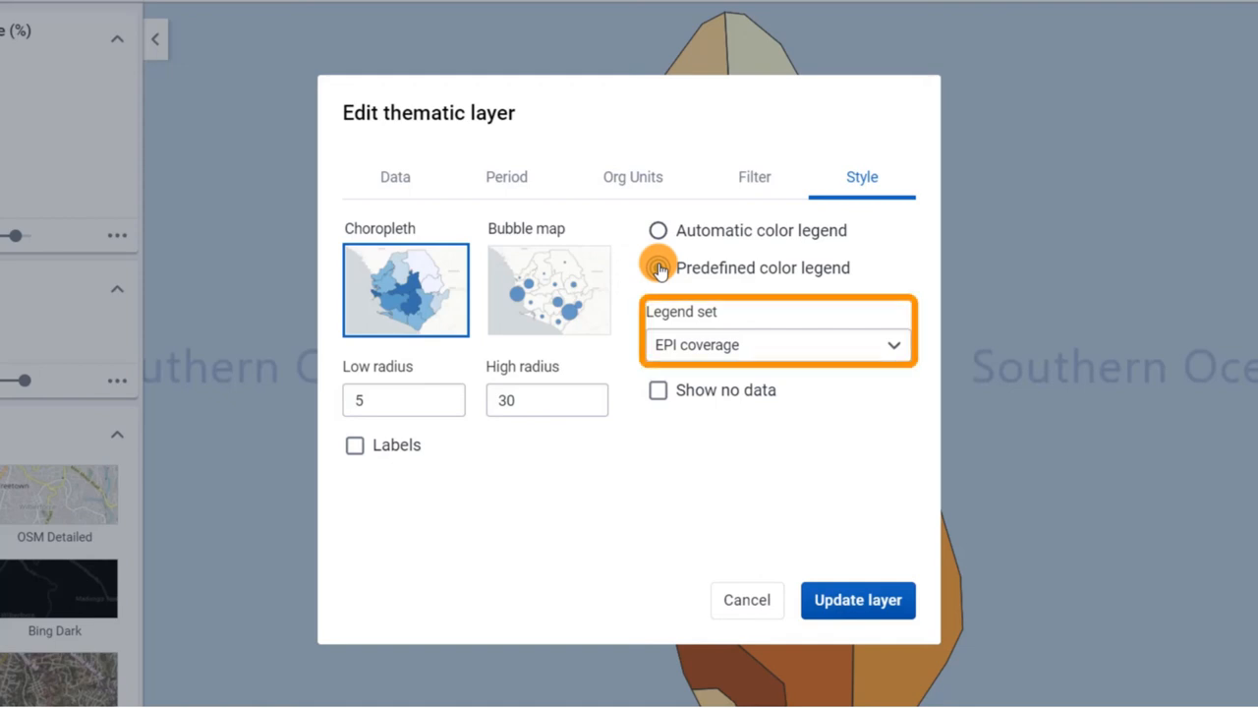
pyautogui.click(775, 344)
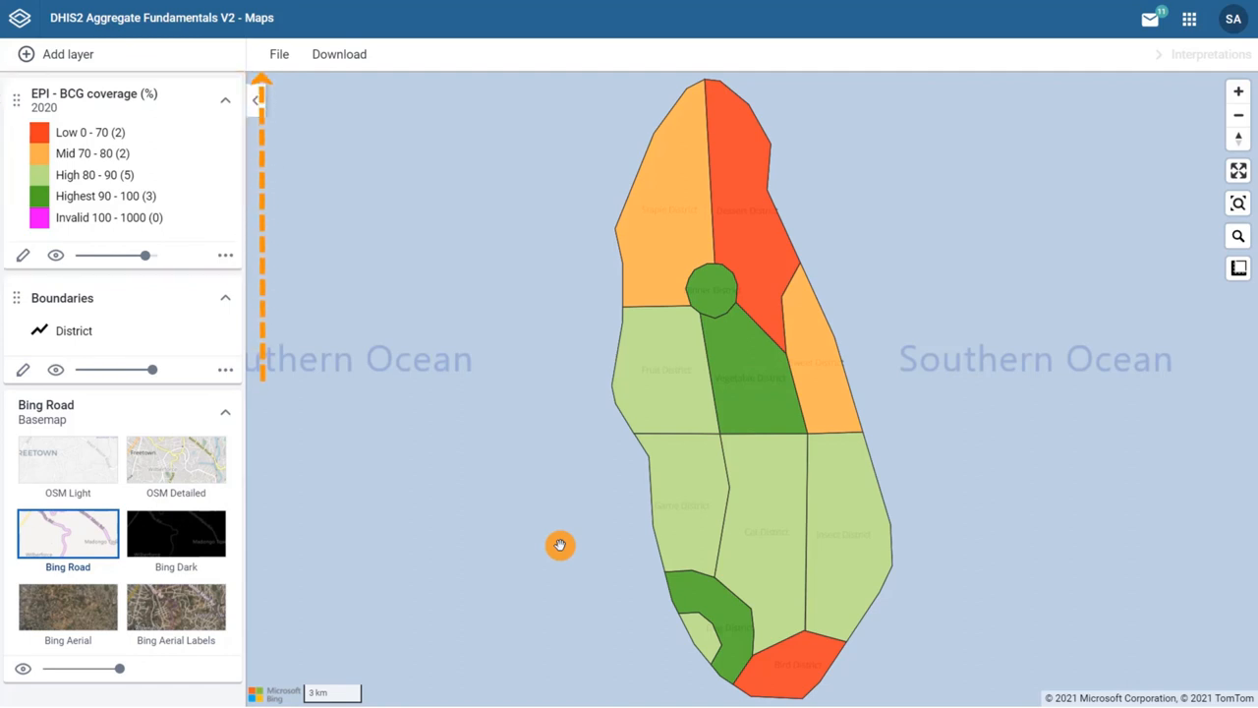
pyautogui.click(256, 98)
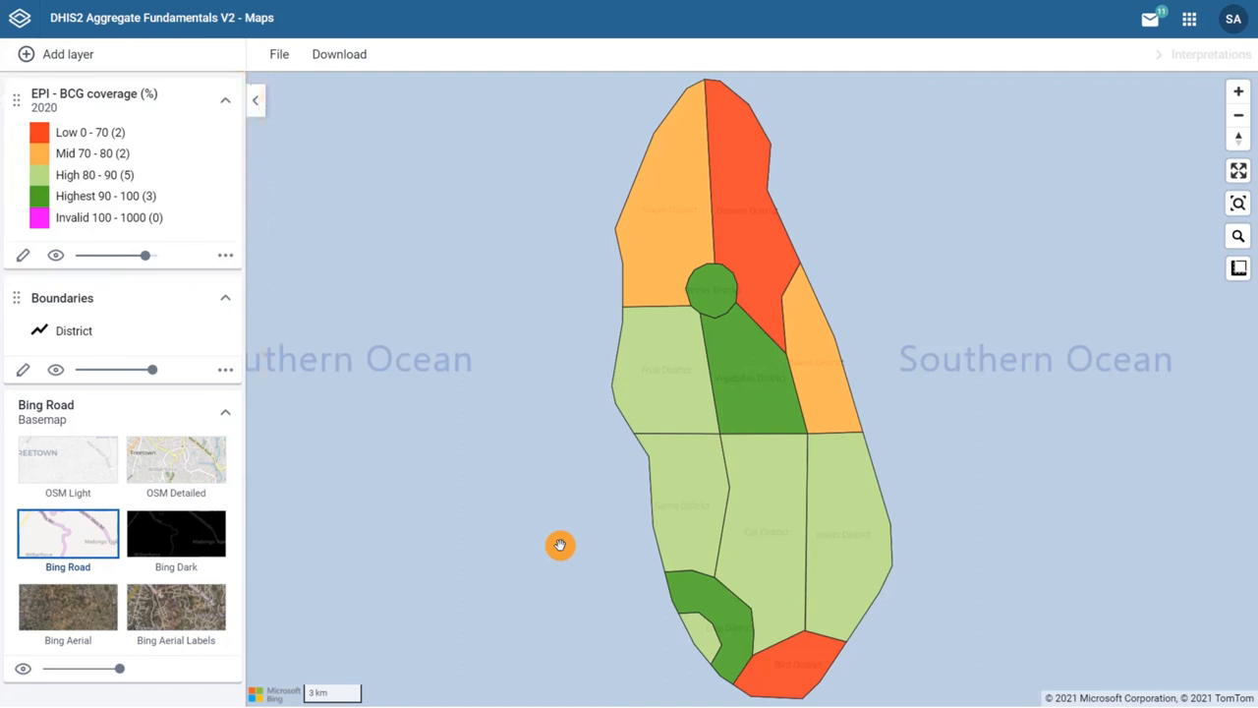
pyautogui.moveTo(483, 513)
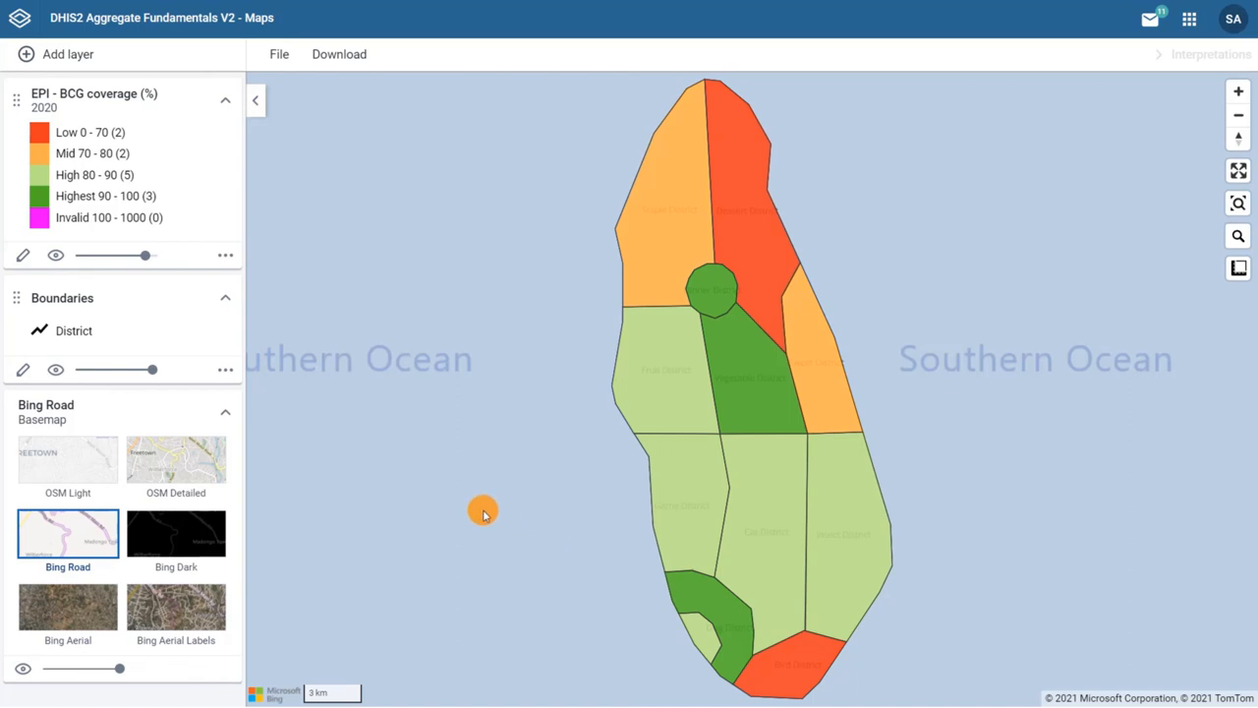